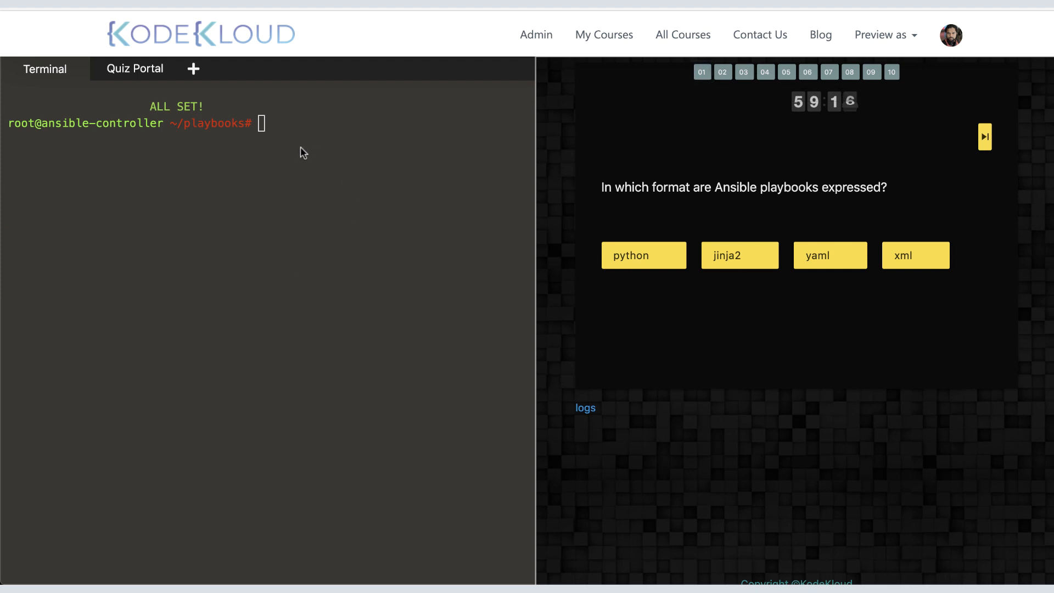
pyautogui.moveTo(809, 450)
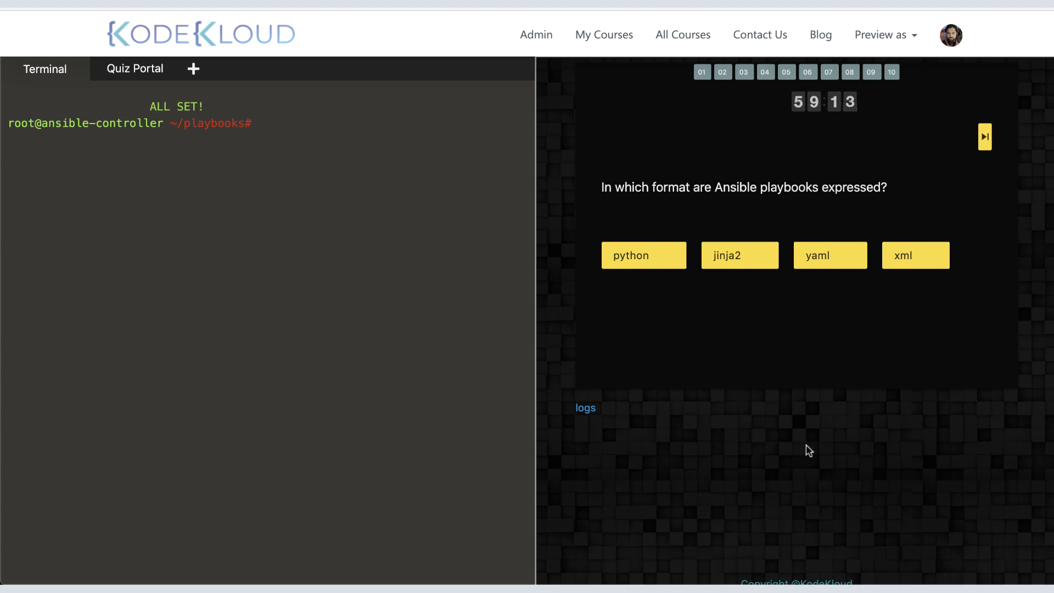
pyautogui.moveTo(273, 238)
pyautogui.write('ls')
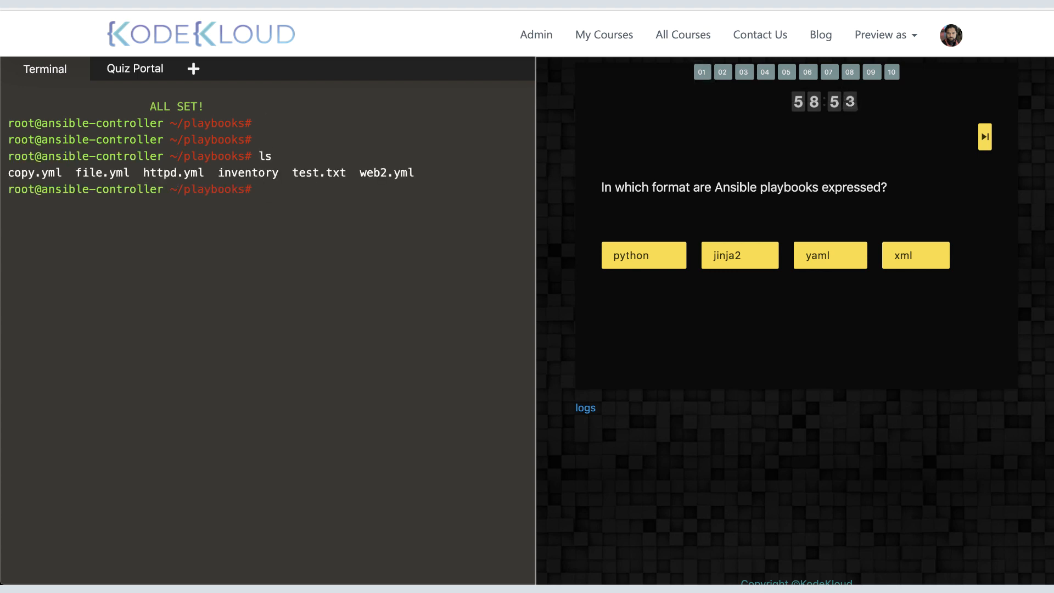
# - Confirm Ansible 2.7.13 with ansible --version, then clear the terminal
pyautogui.write('ansible --version')
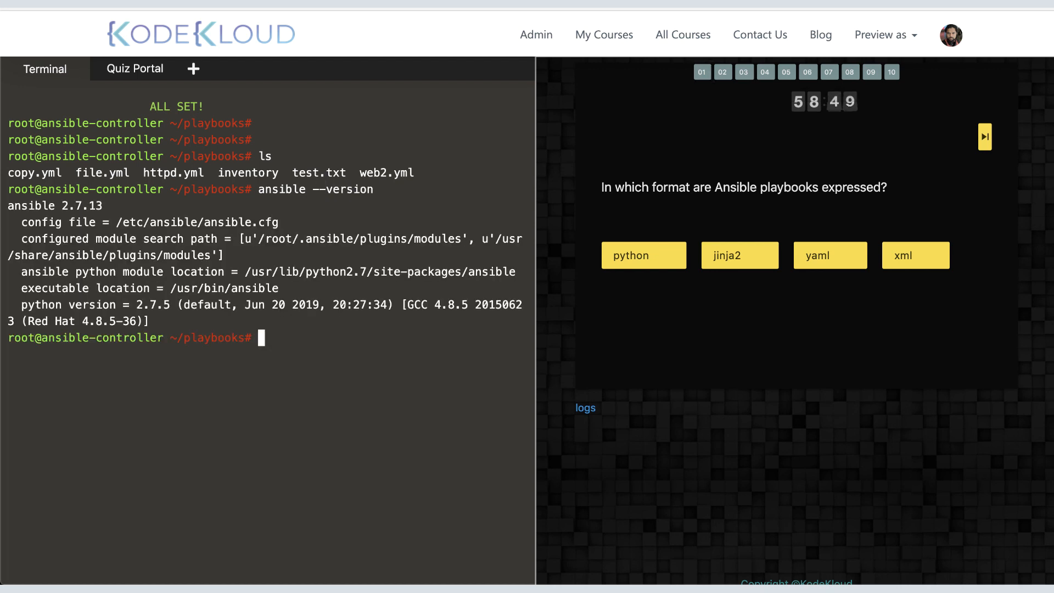
pyautogui.press('Return')
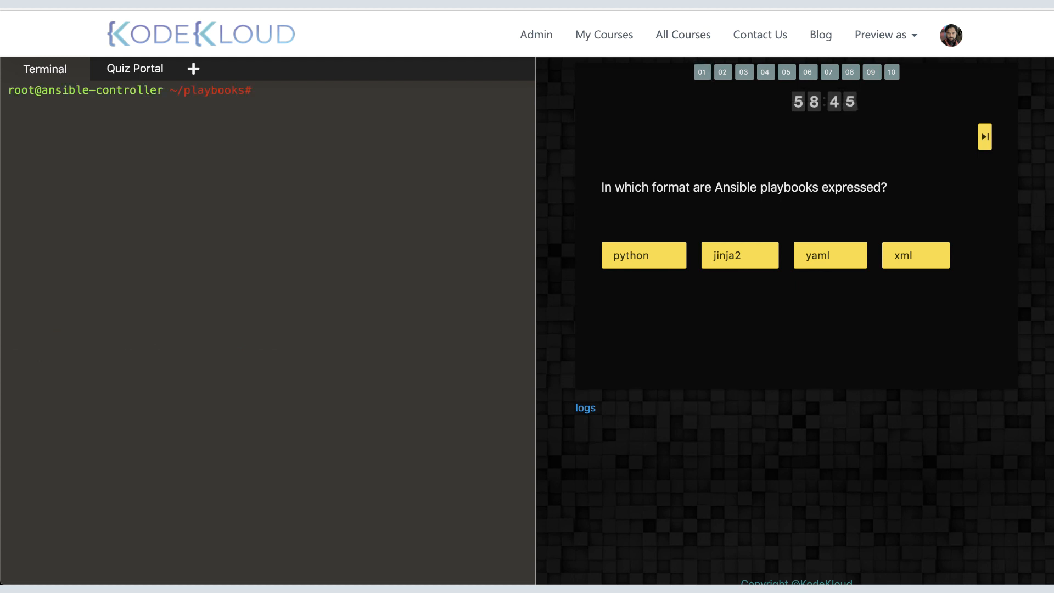
pyautogui.moveTo(844, 363)
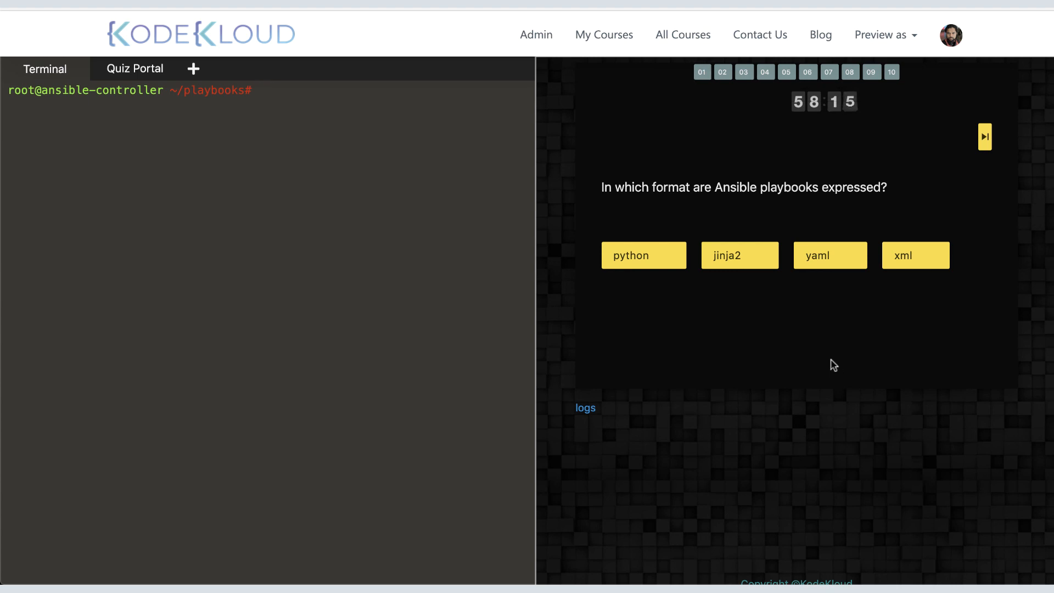
pyautogui.moveTo(557, 352)
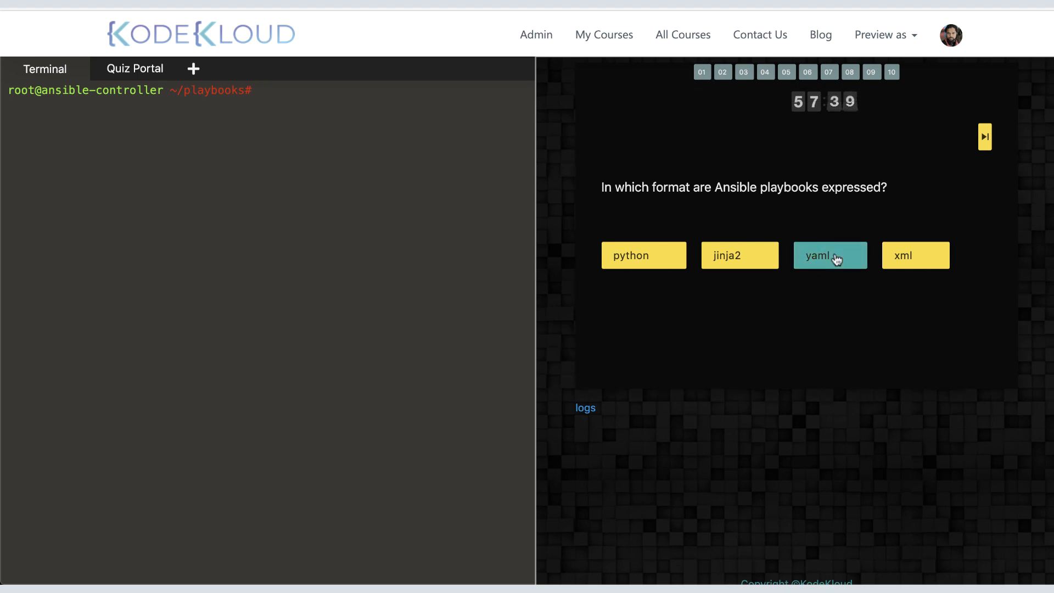
# - Answer yaml, 'tasks and plays', and Yes to multiple plays, then advance to question four
pyautogui.click(829, 256)
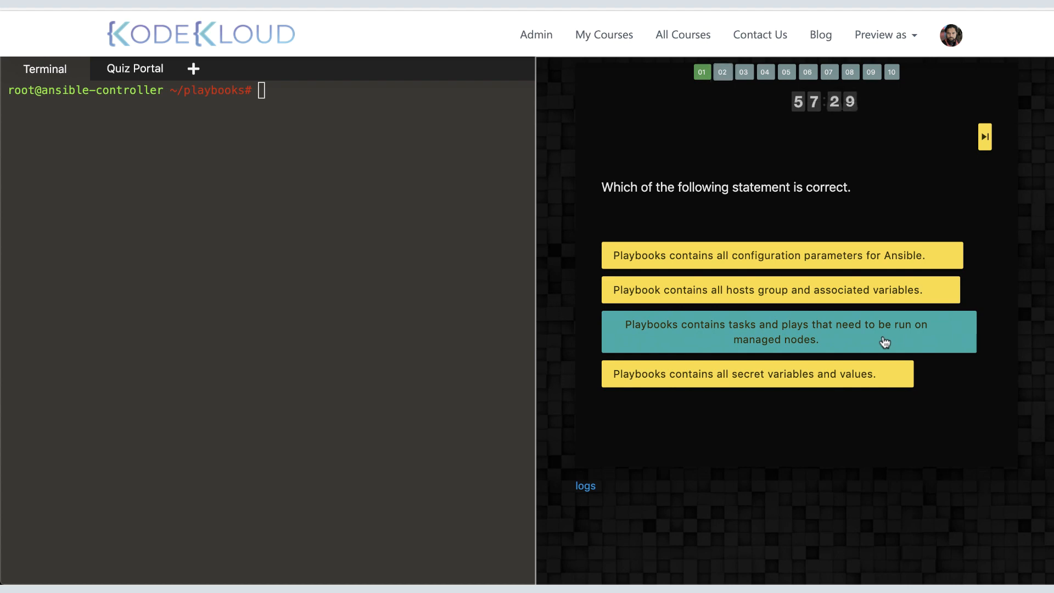
pyautogui.click(787, 326)
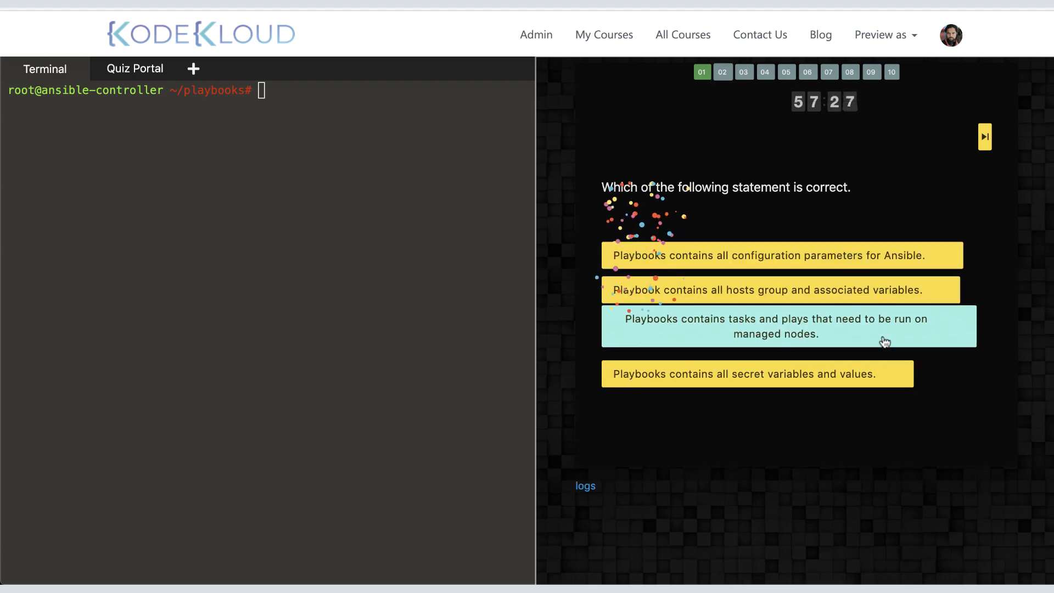
pyautogui.click(788, 326)
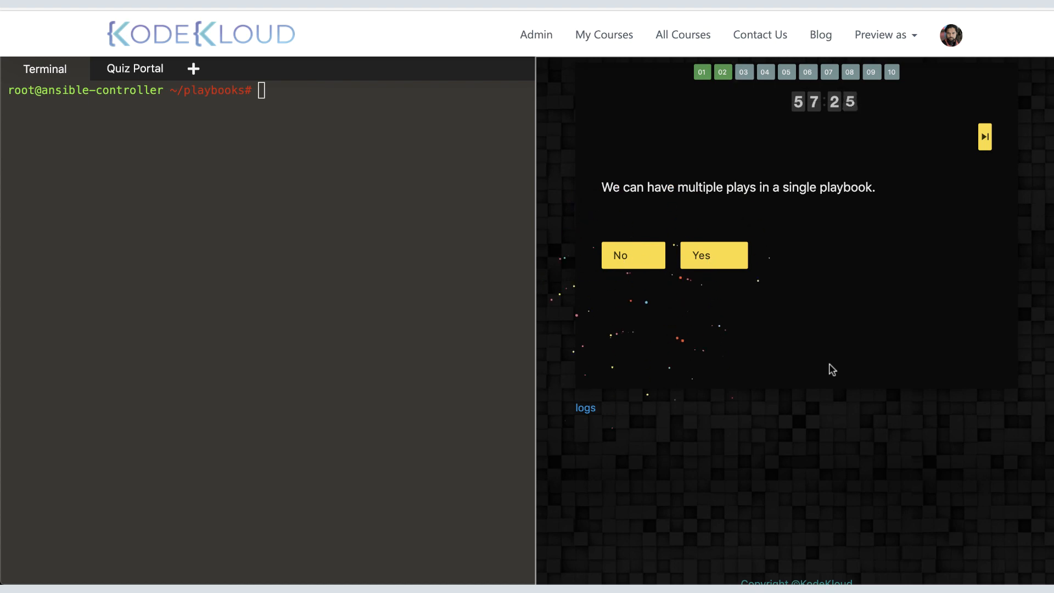
pyautogui.click(713, 256)
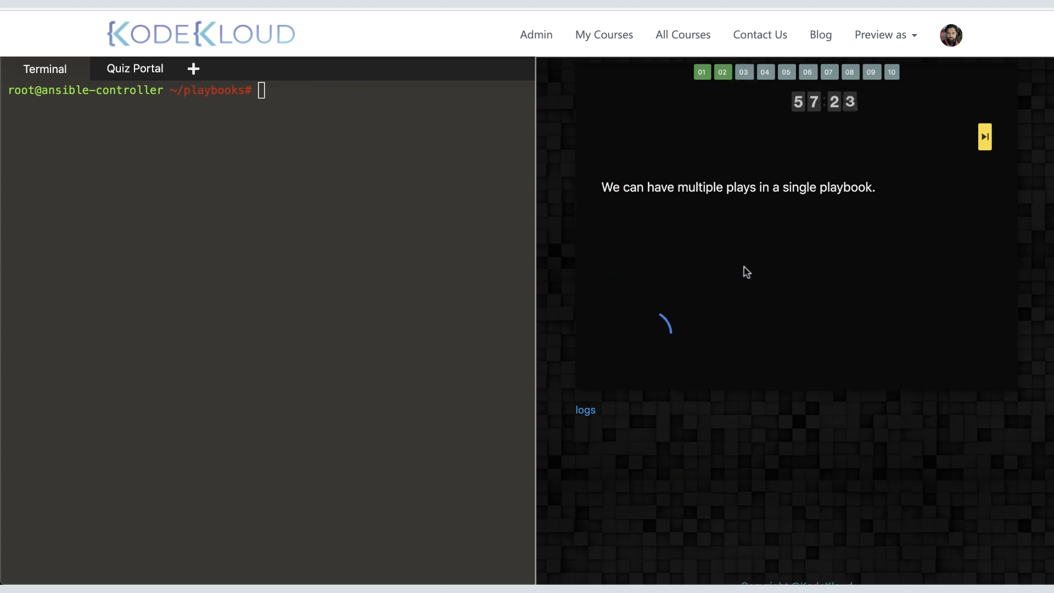
pyautogui.click(984, 136)
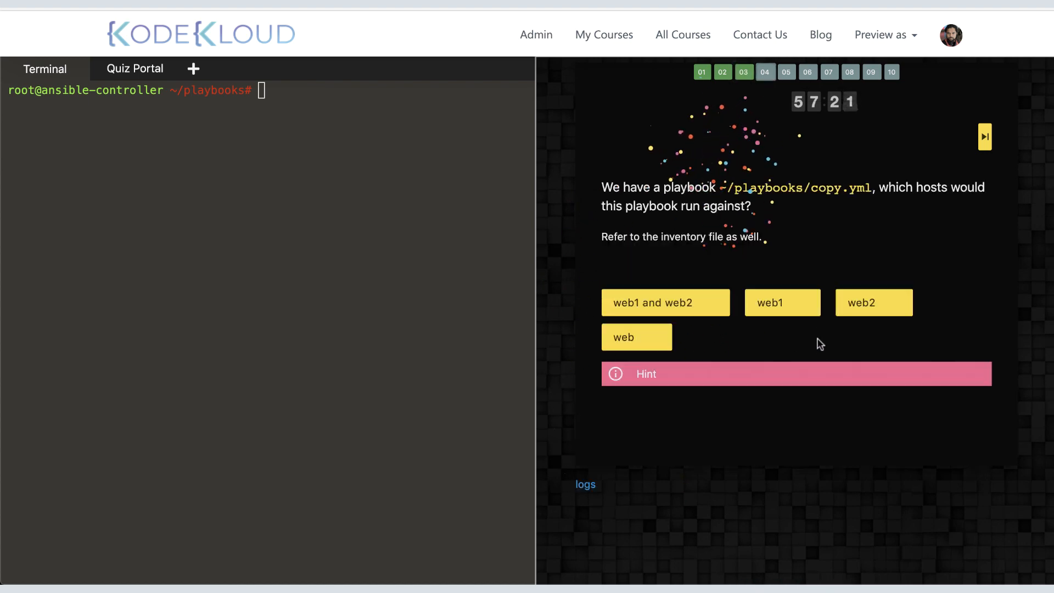
pyautogui.moveTo(822, 459)
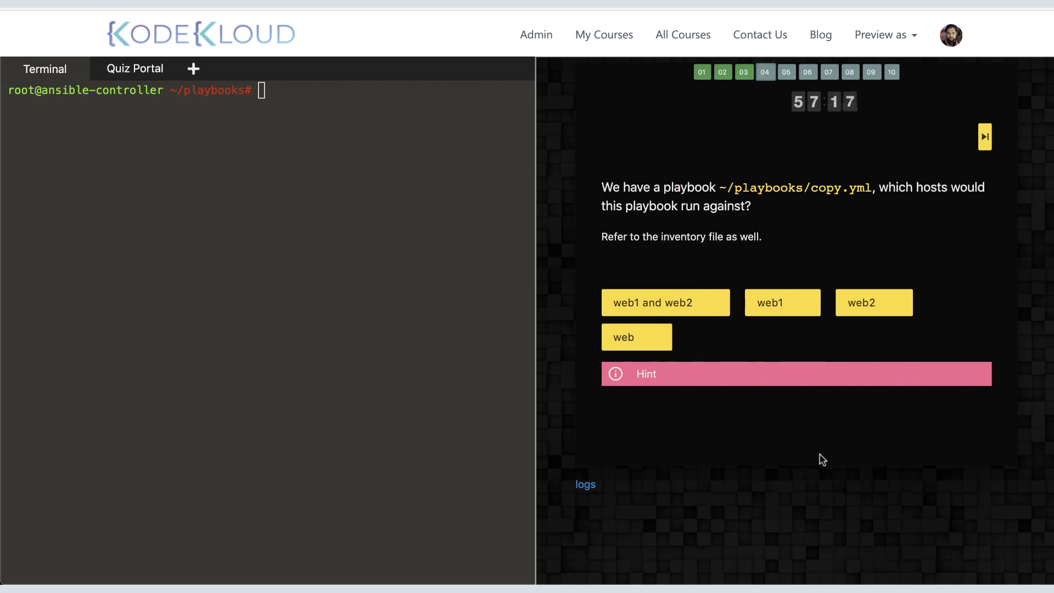
pyautogui.moveTo(411, 274)
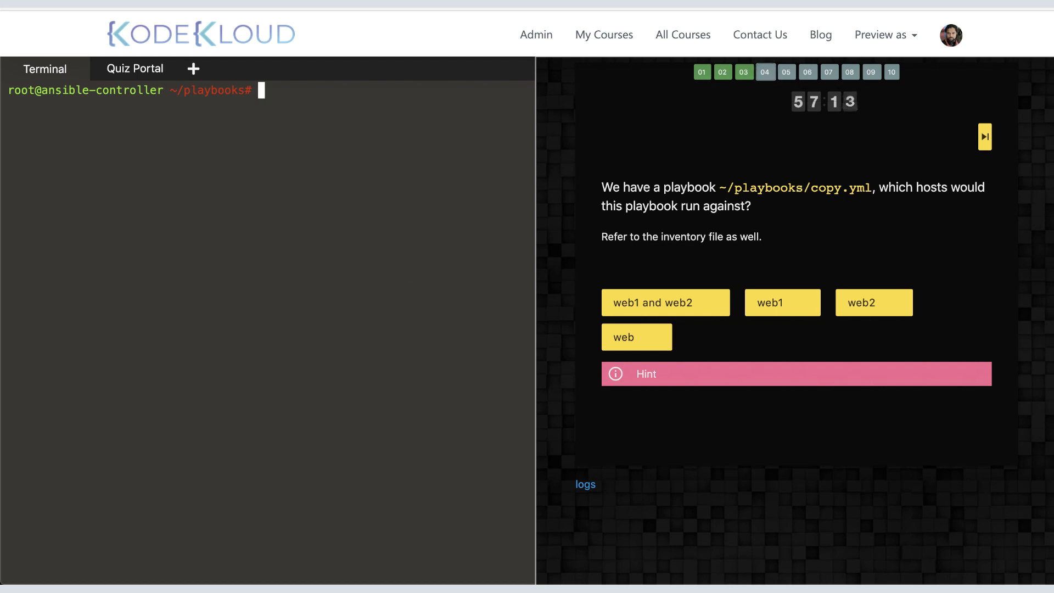
# - Cat copy.yml and the inventory, then answer that the playbook targets web1 and web2
pyautogui.write('cat copy.yml')
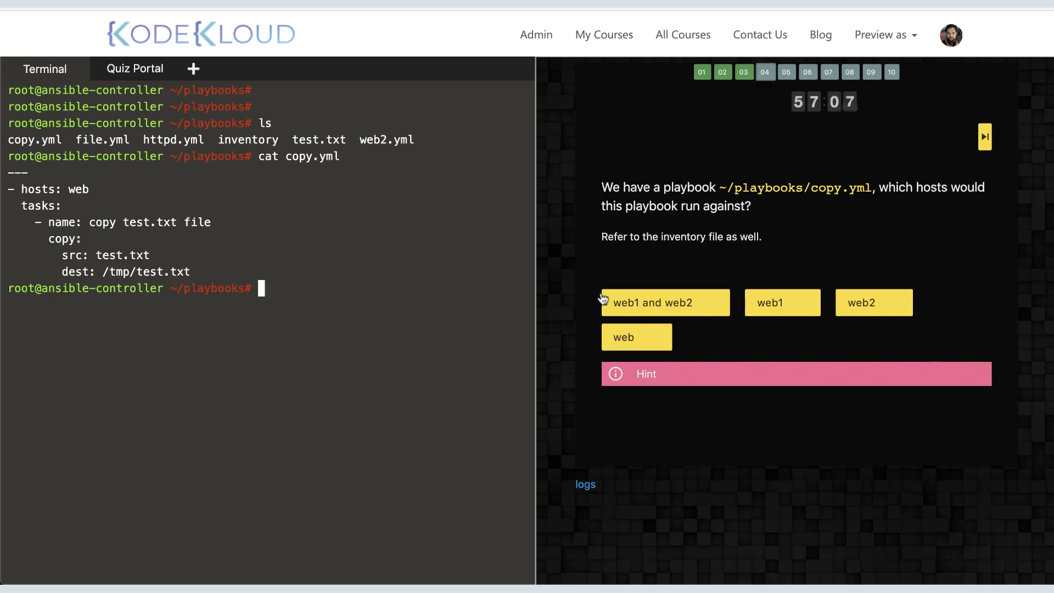
pyautogui.click(636, 337)
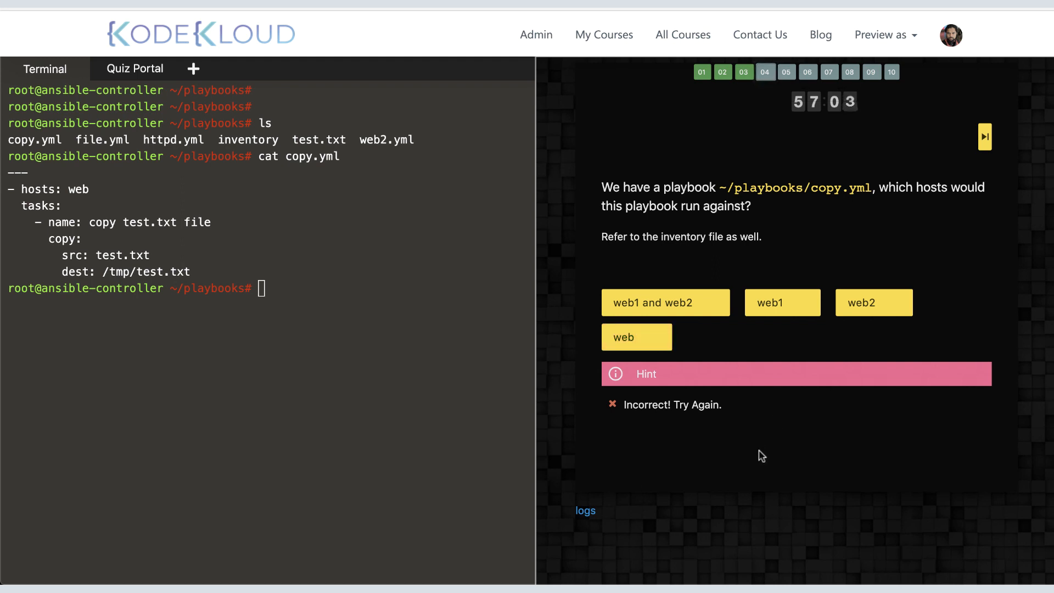
pyautogui.moveTo(756, 238)
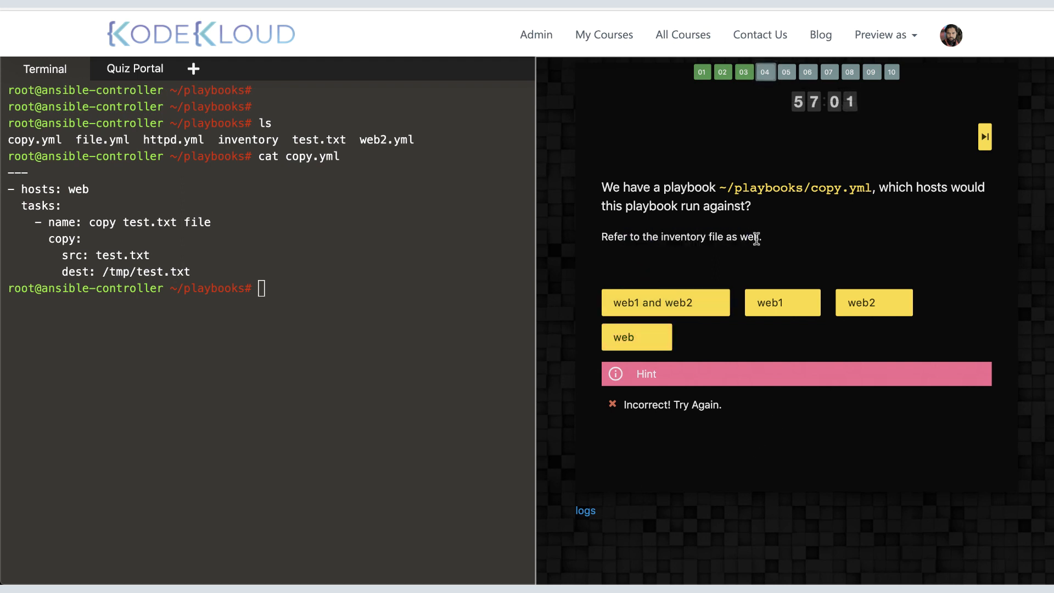
pyautogui.write('cat')
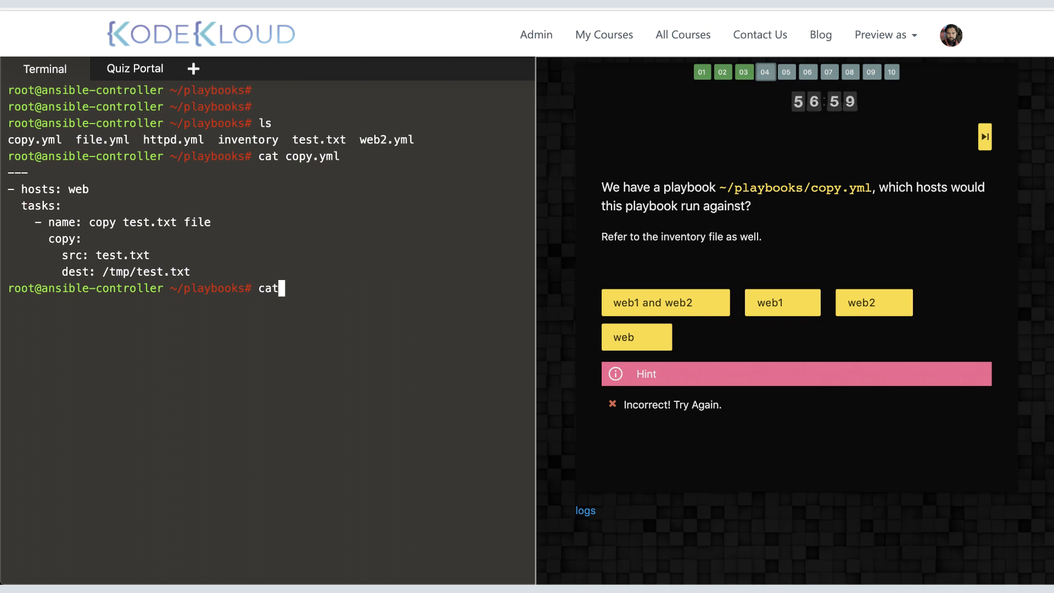
pyautogui.press('Return')
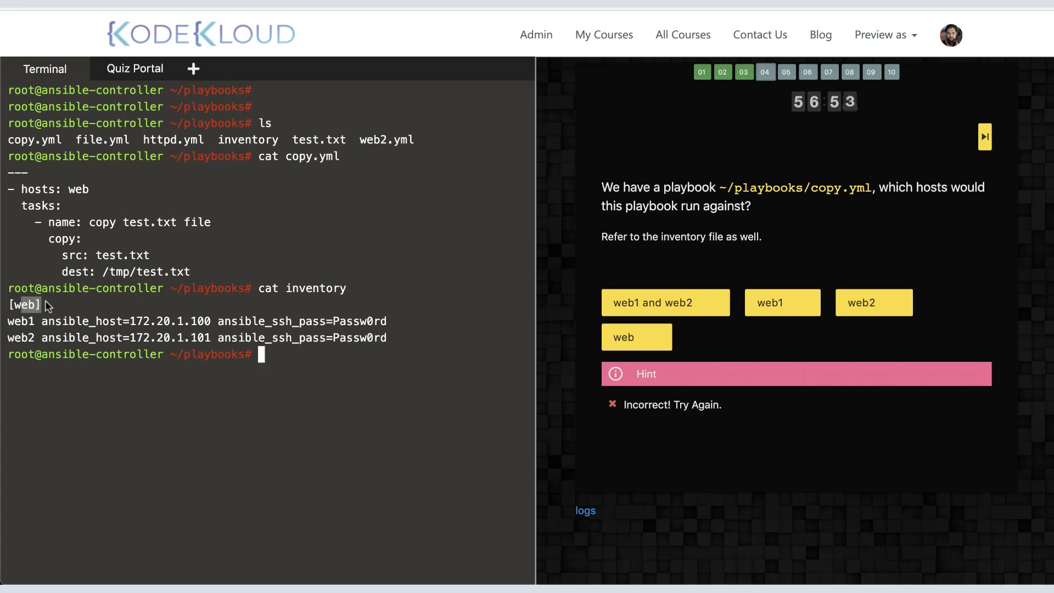
pyautogui.moveTo(77, 435)
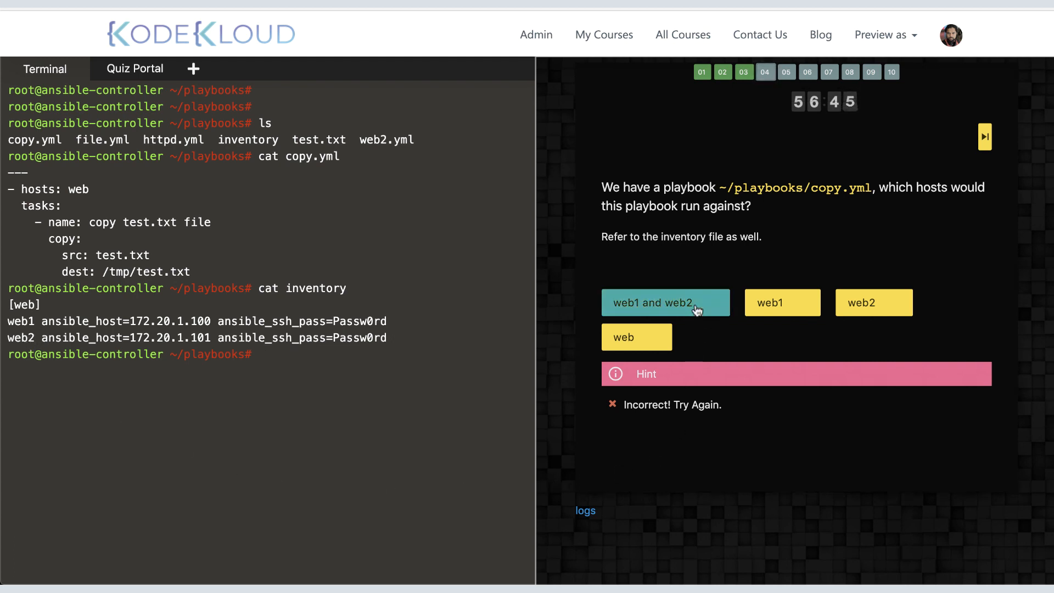
pyautogui.click(664, 302)
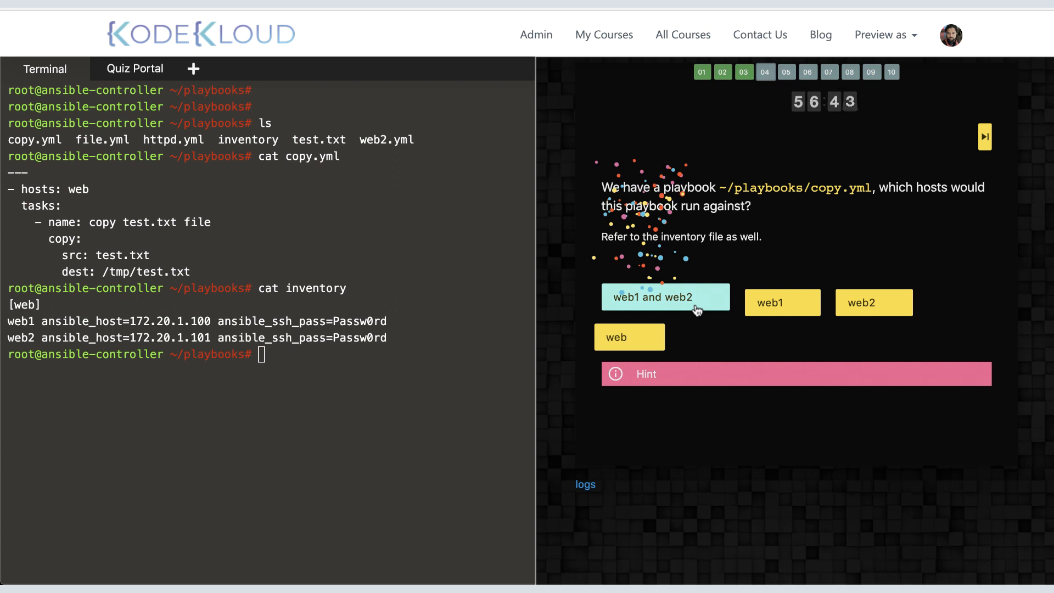
pyautogui.click(664, 297)
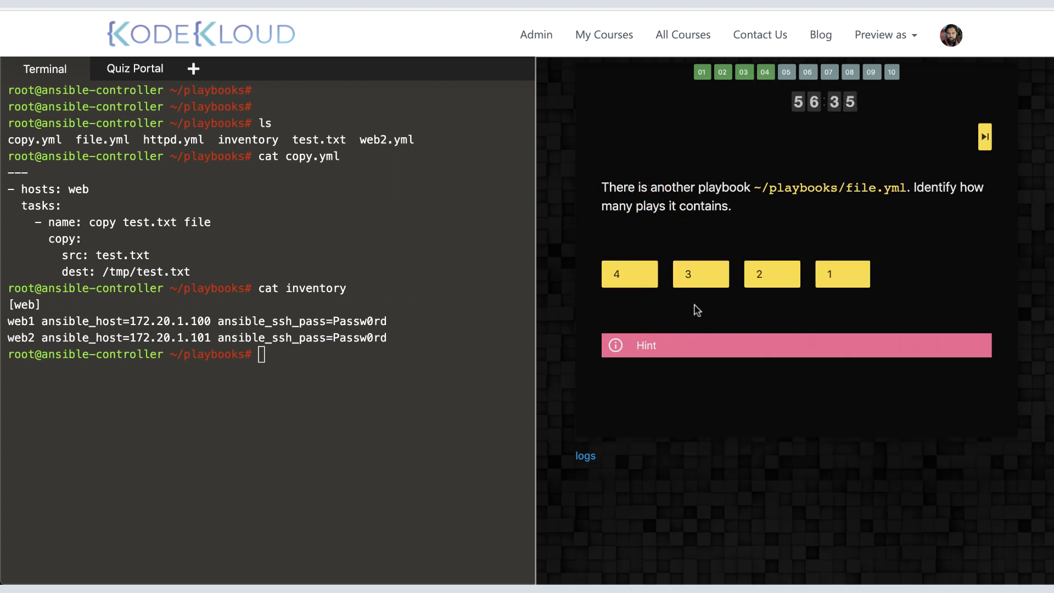
pyautogui.moveTo(348, 338)
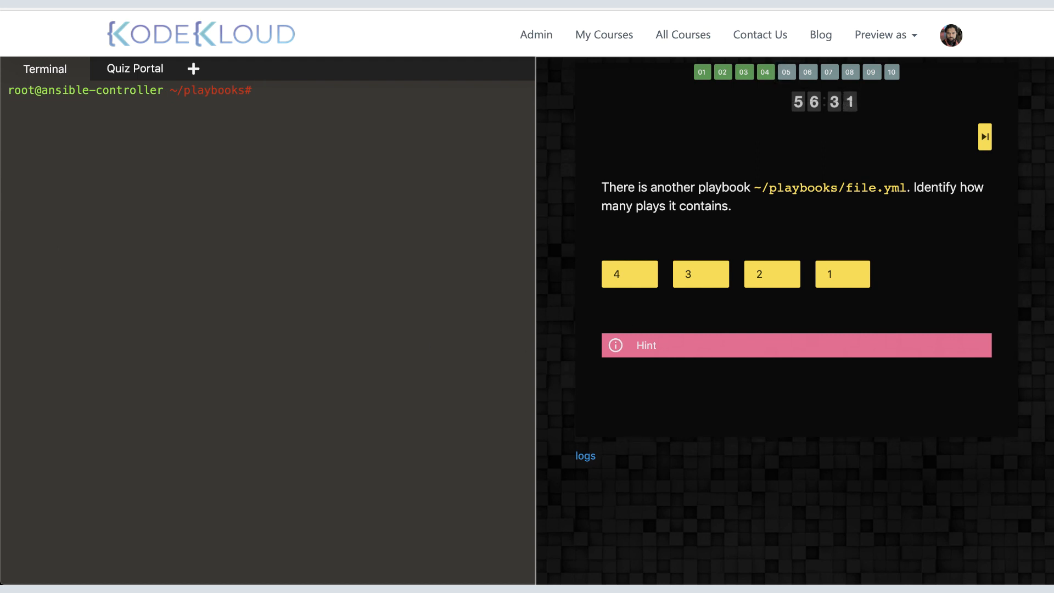
# - Cat file.yml, answer that it contains 2 plays, and advance to the web1.yml task
pyautogui.write('cat file.yml')
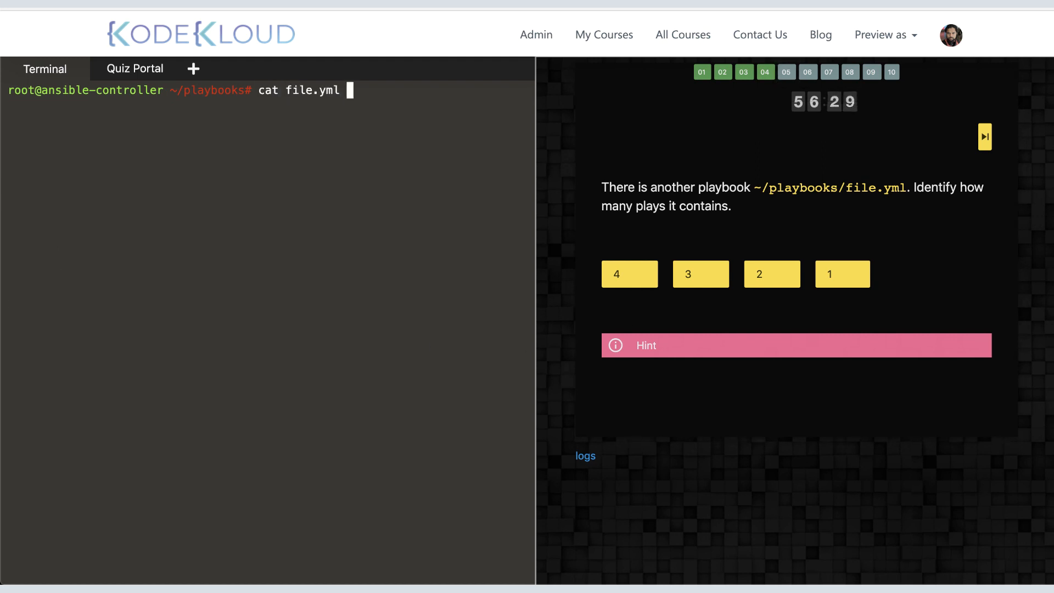
pyautogui.press('Return')
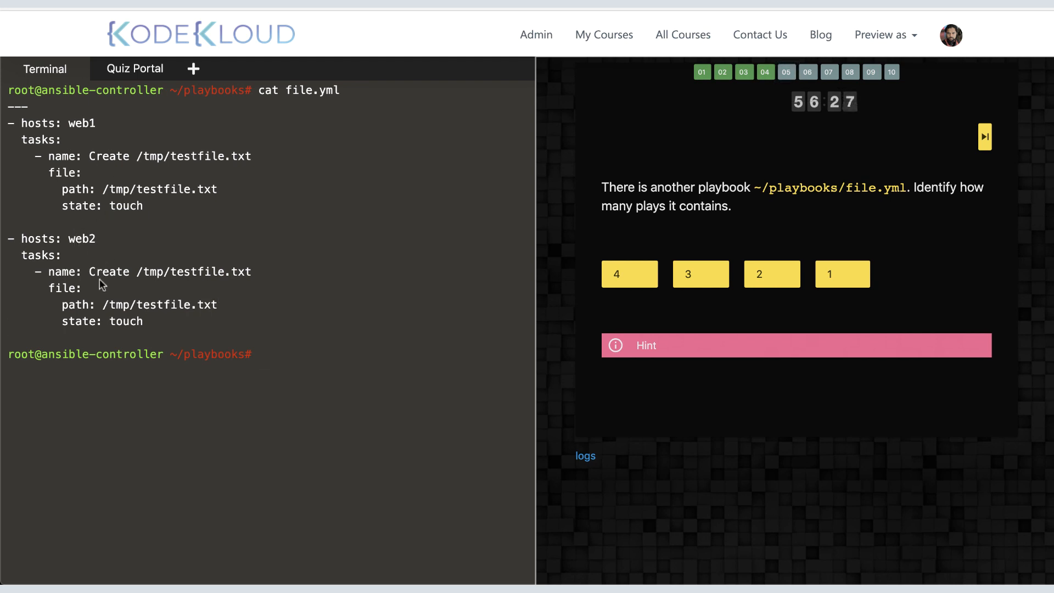
pyautogui.click(771, 273)
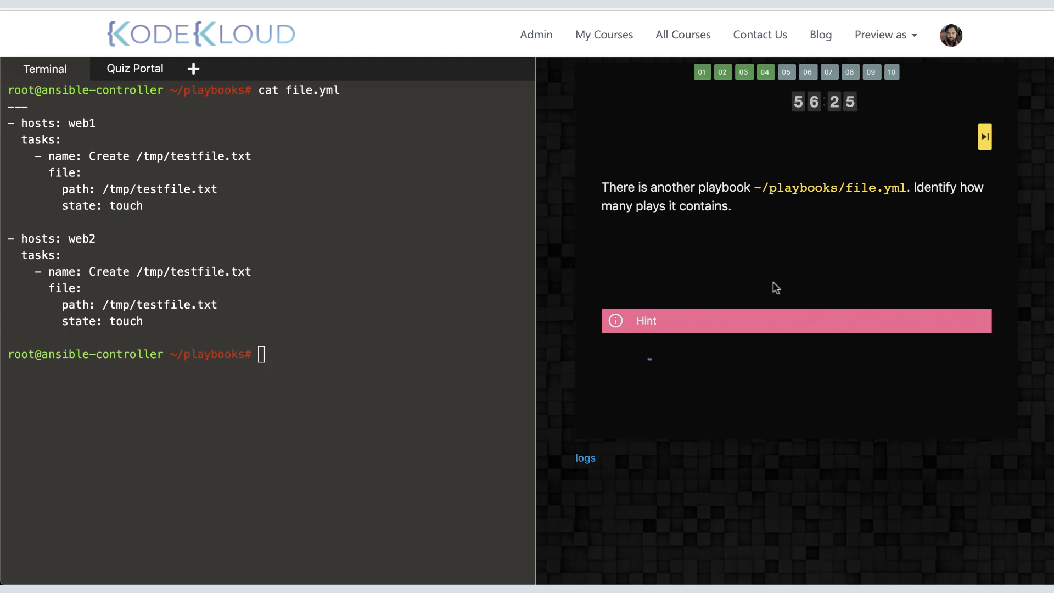
pyautogui.click(984, 136)
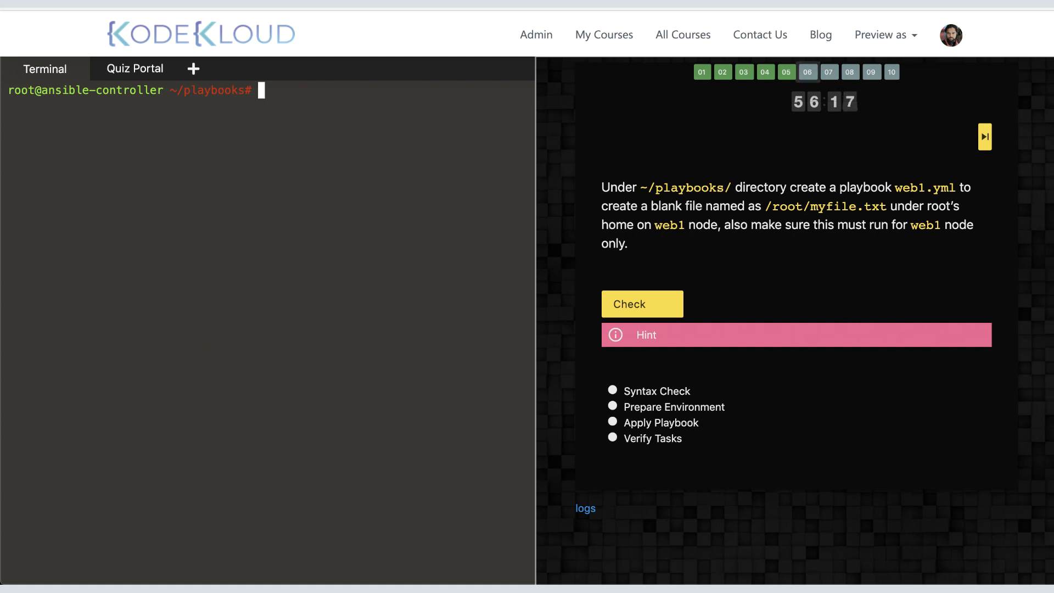
# - Create web1.yml in vi with a play named for myfile on web1 and hosts: web1
pyautogui.write('vi w')
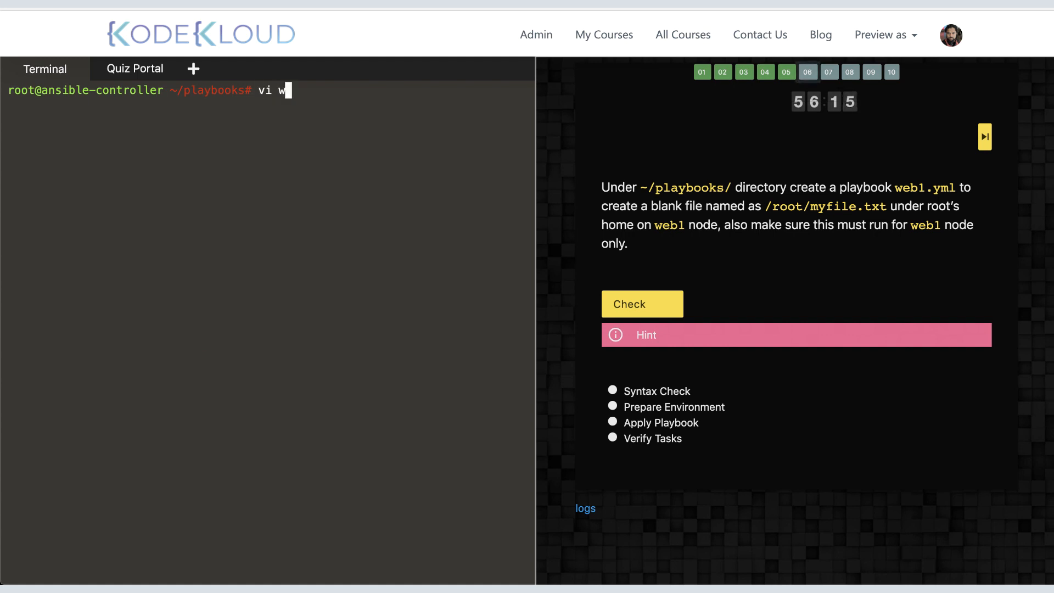
pyautogui.write('eb1.y')
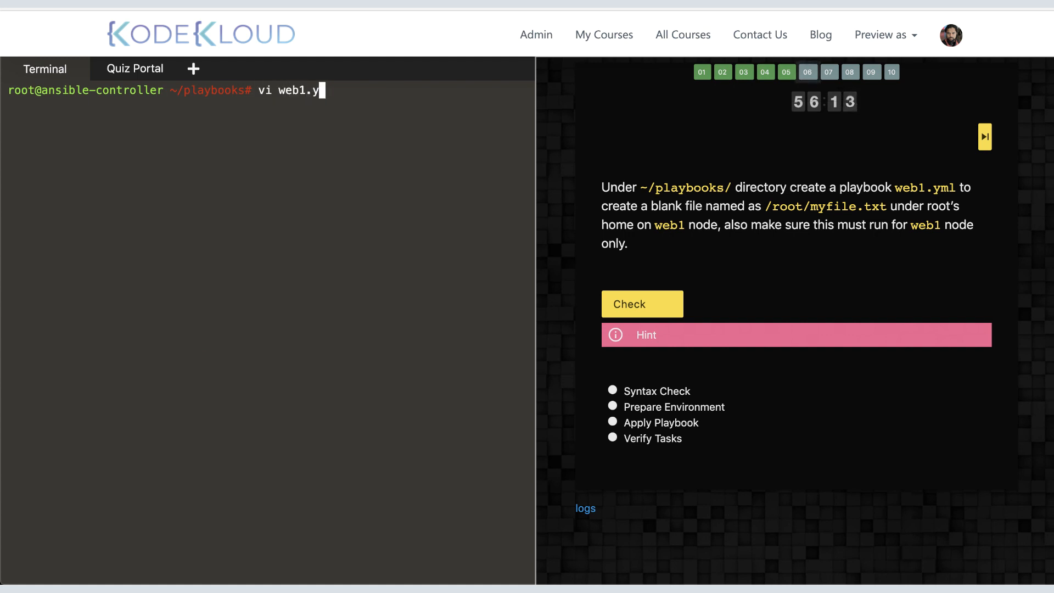
pyautogui.press('Return')
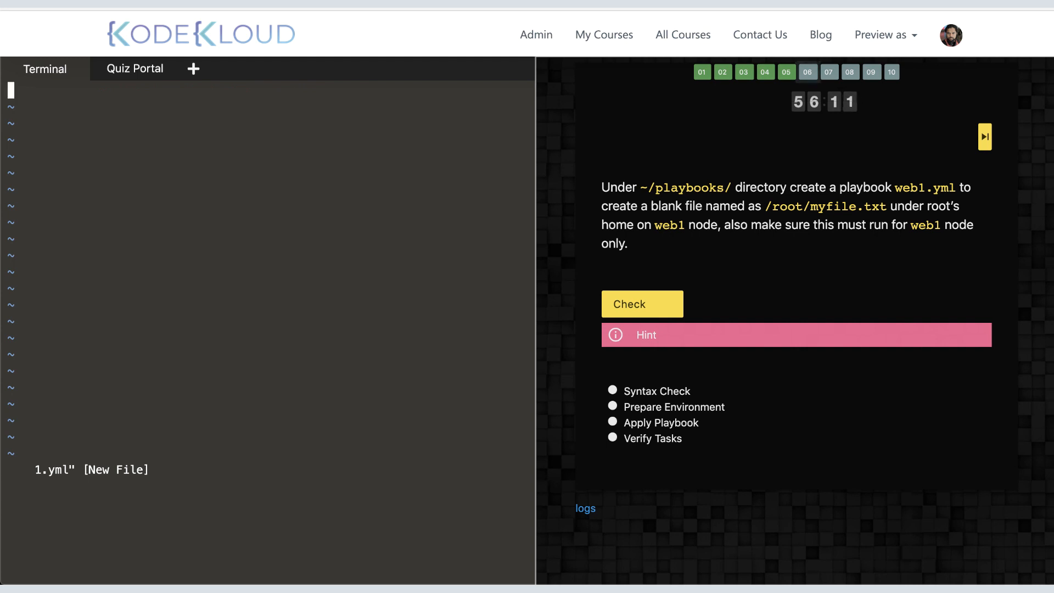
pyautogui.write('- name: Create m')
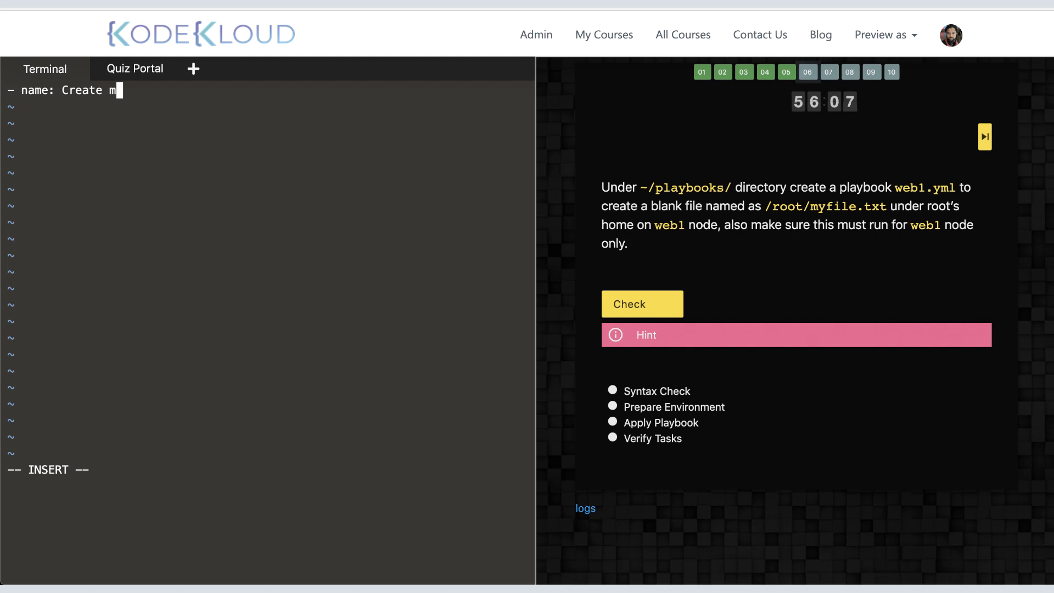
pyautogui.write('yfile on web1')
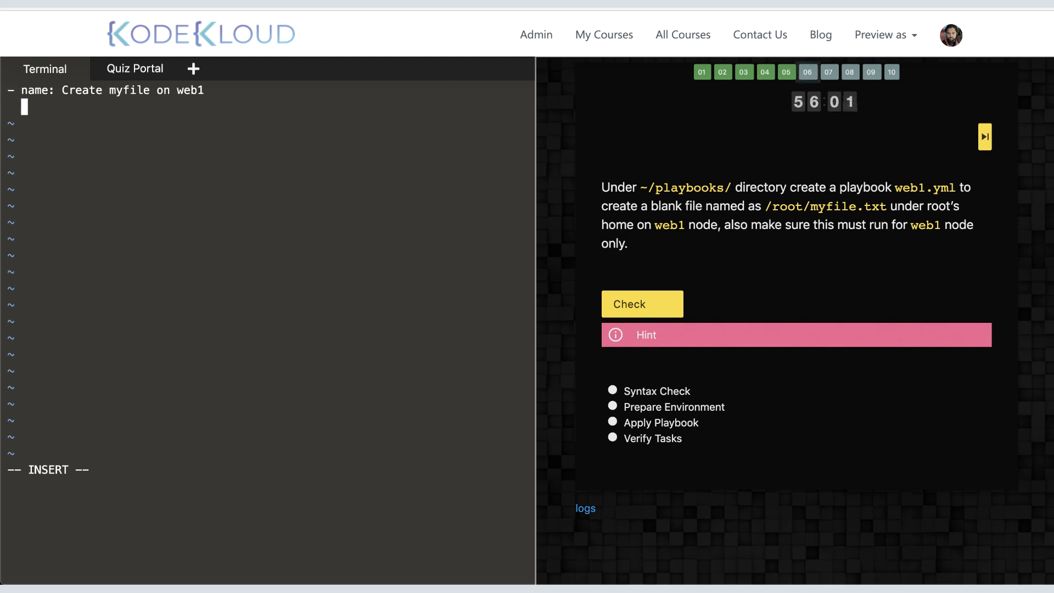
pyautogui.write('hosts:')
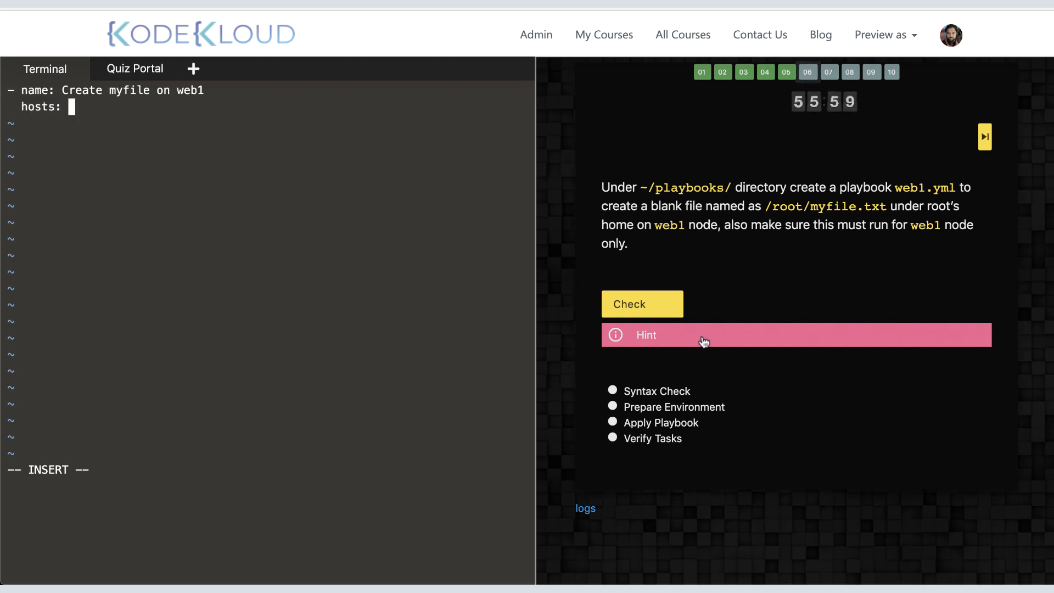
pyautogui.click(704, 334)
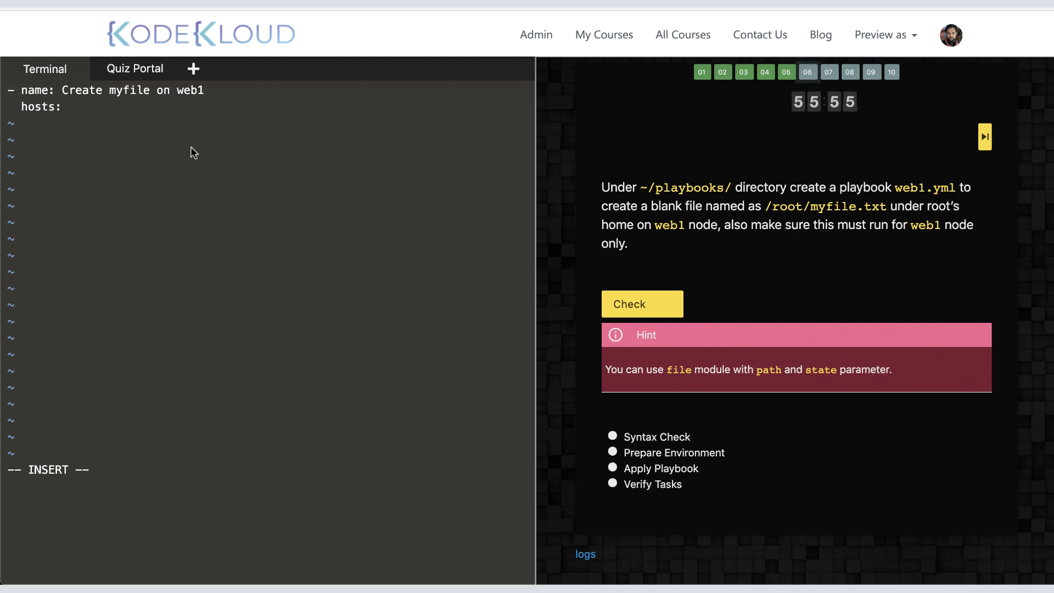
pyautogui.write('web1')
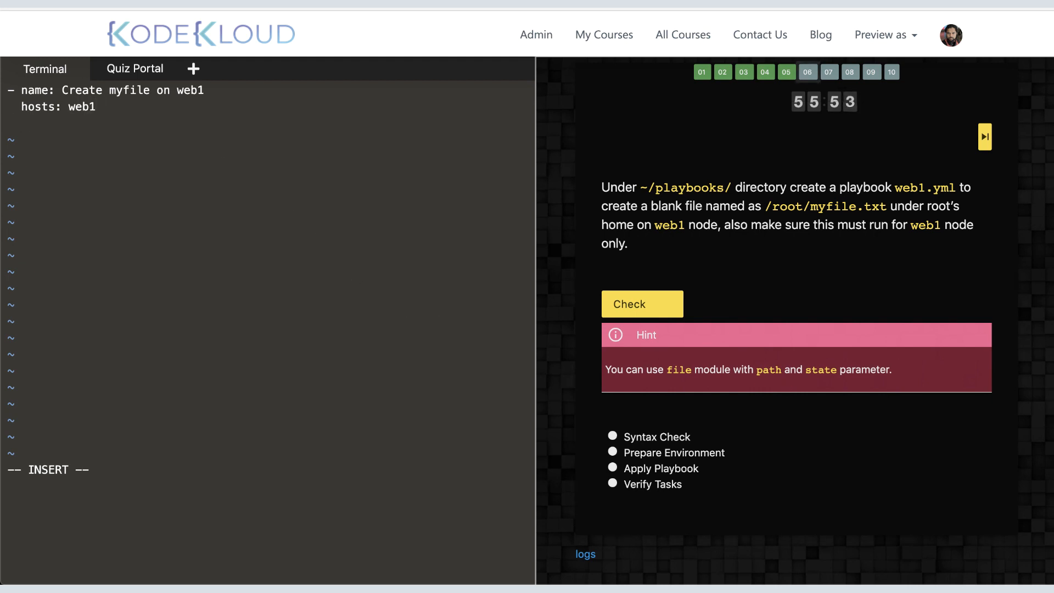
# - Add a file task with path=/root/myfile.txt state=touch, save, and begin the ansible-playbook command
pyautogui.write('tasks:')
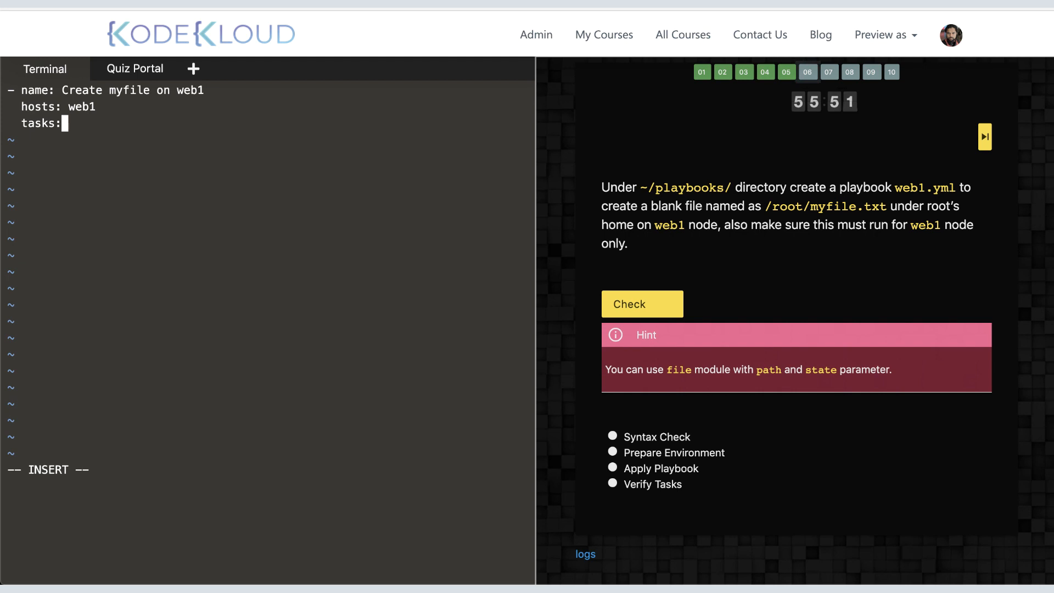
pyautogui.write('-')
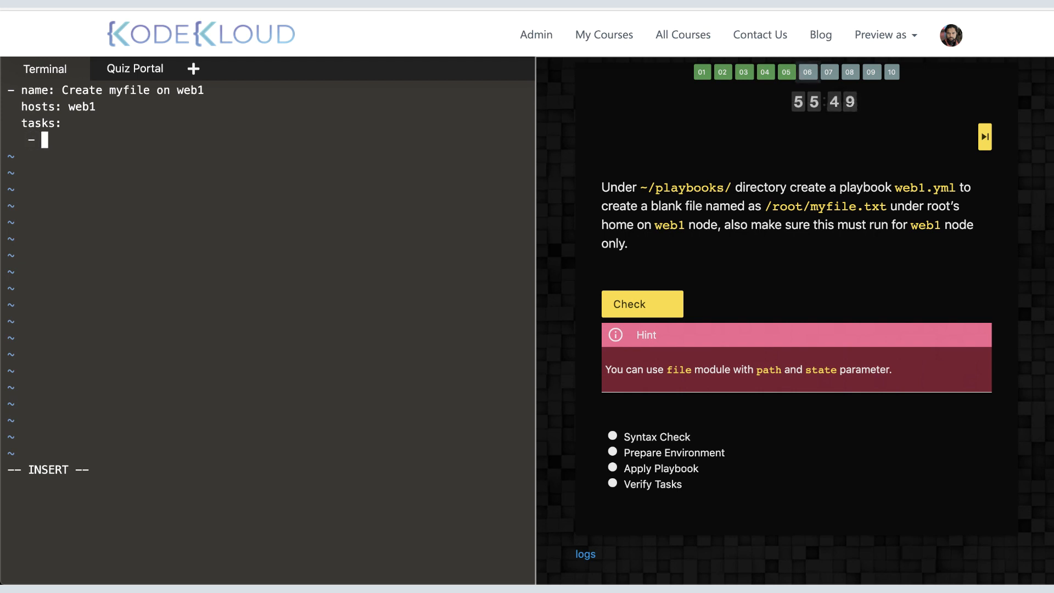
pyautogui.write('file:')
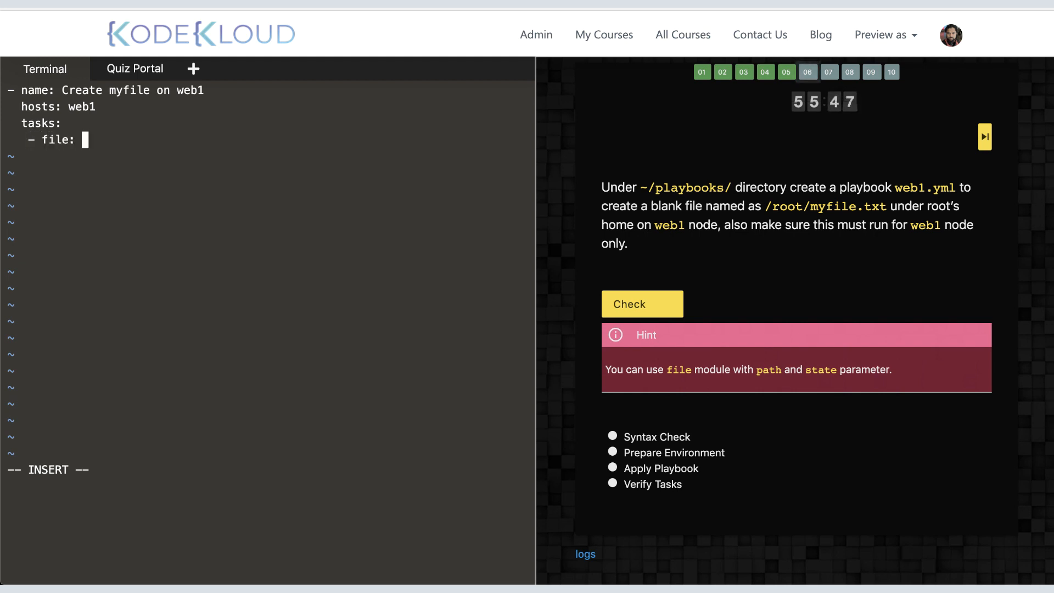
pyautogui.write('path=')
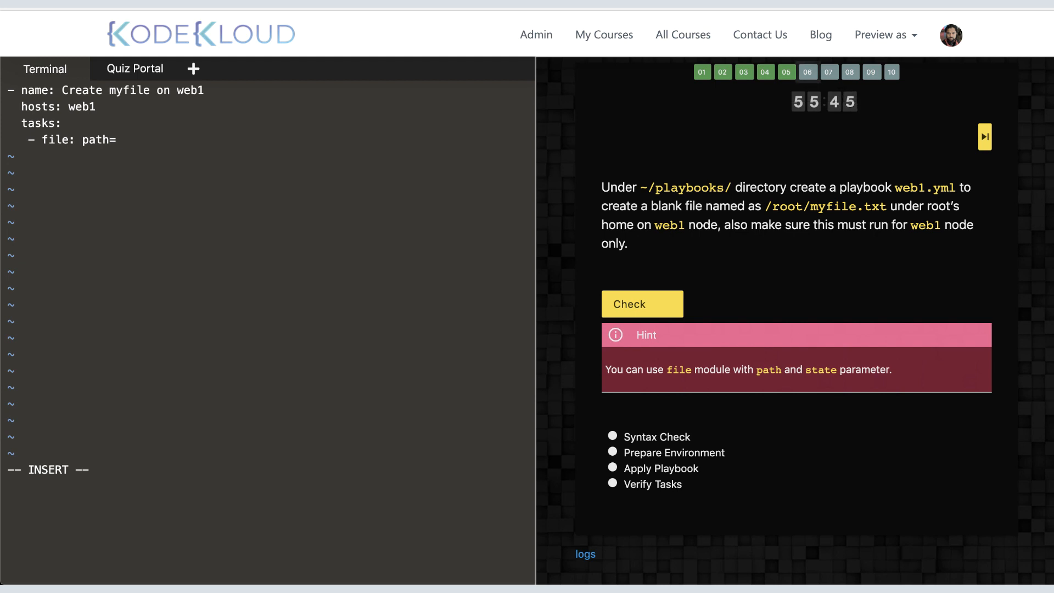
pyautogui.write('/root')
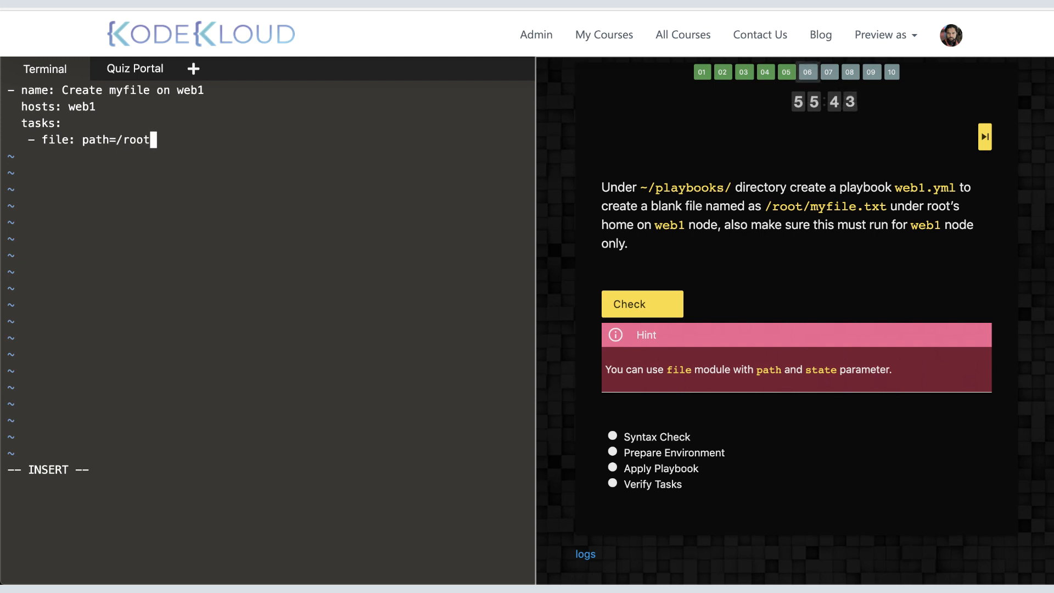
pyautogui.write('/myfile.t')
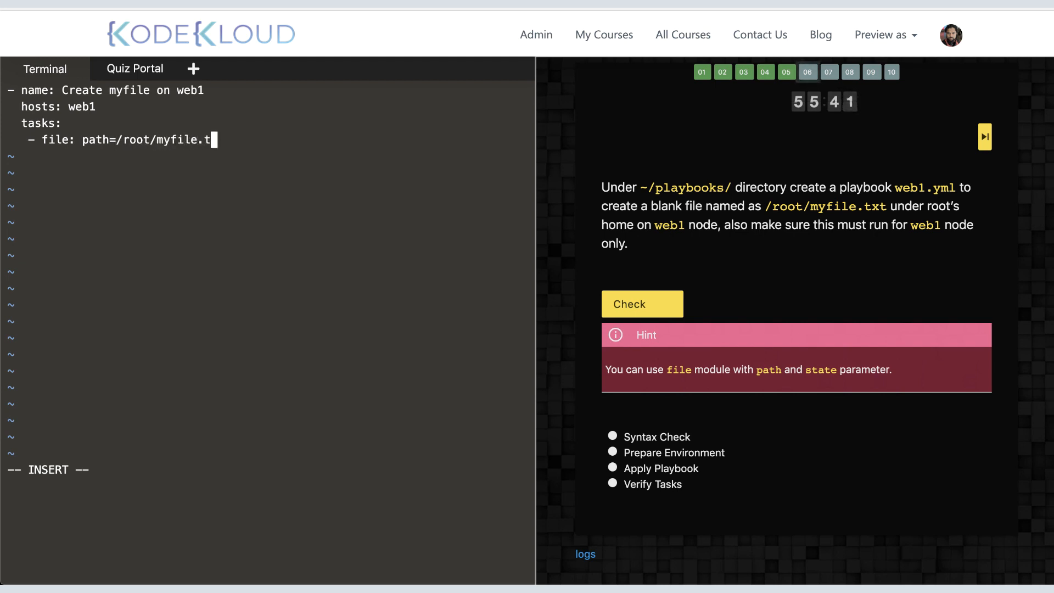
pyautogui.write('xt state')
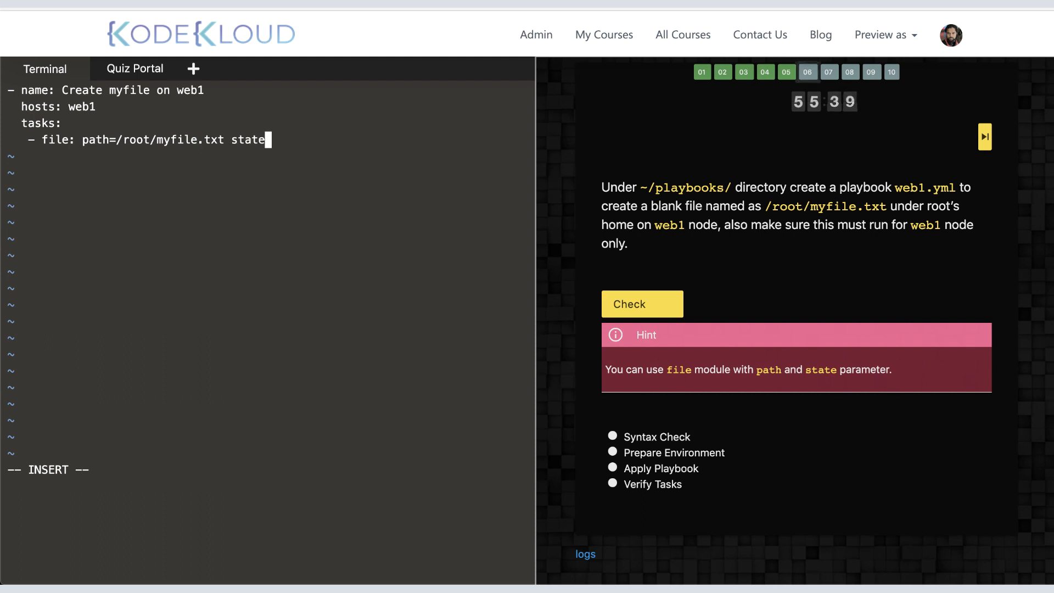
pyautogui.write('=touch')
pyautogui.click(270, 469)
pyautogui.write(':')
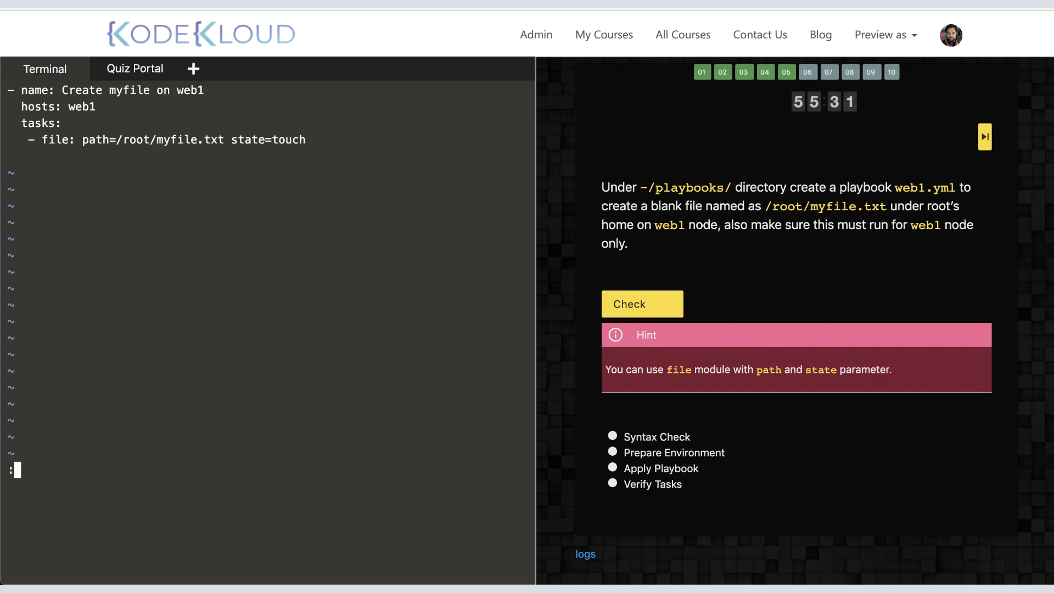
pyautogui.write('ansible-playbook')
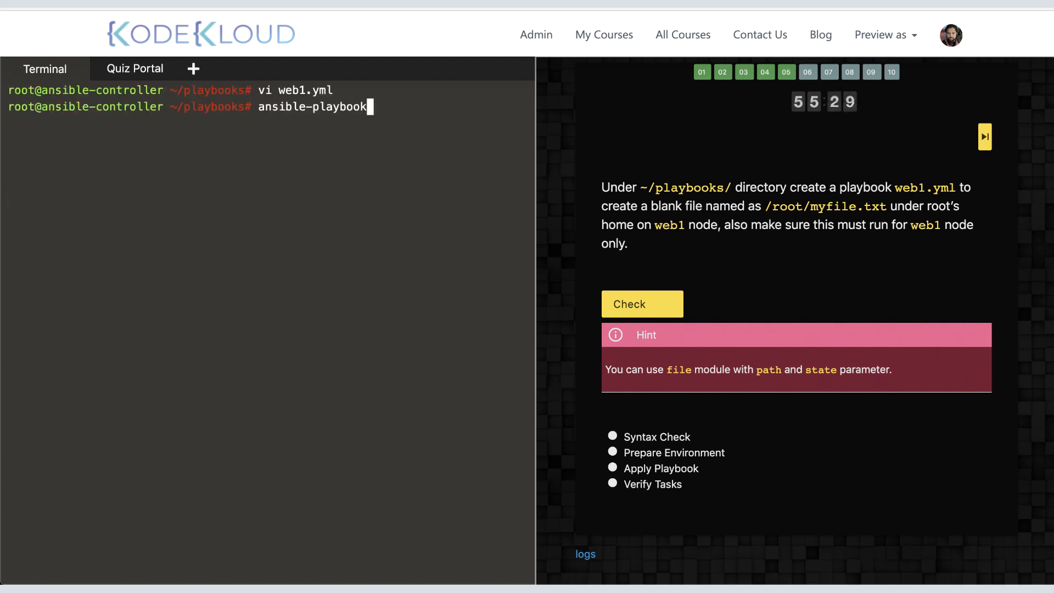
# - Run ansible-playbook -i inventory web1.yml so web1 reports changed, then start ssh web1
pyautogui.write('-i inventory web')
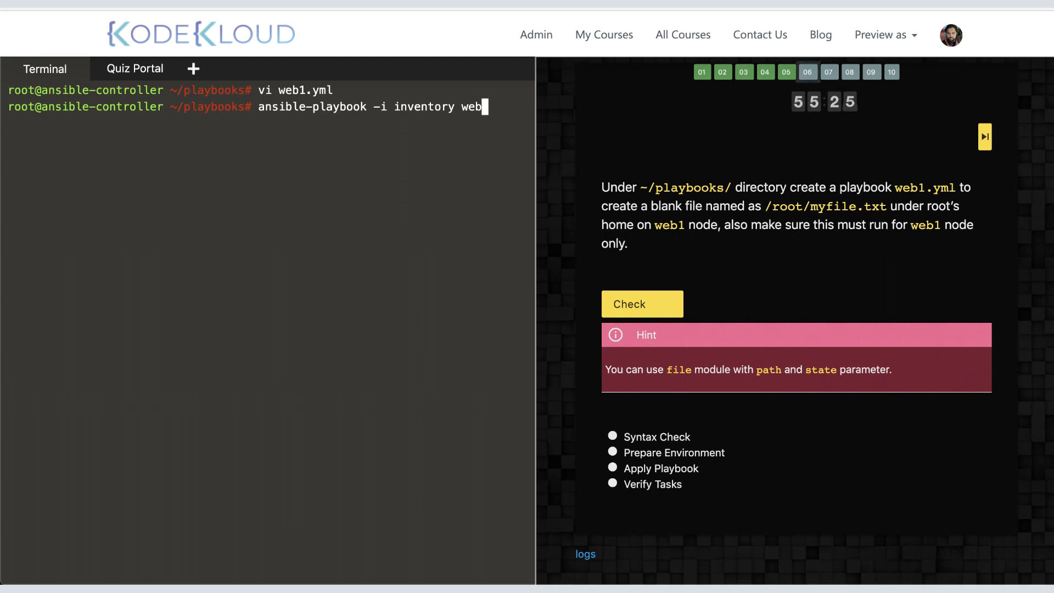
pyautogui.press('Return')
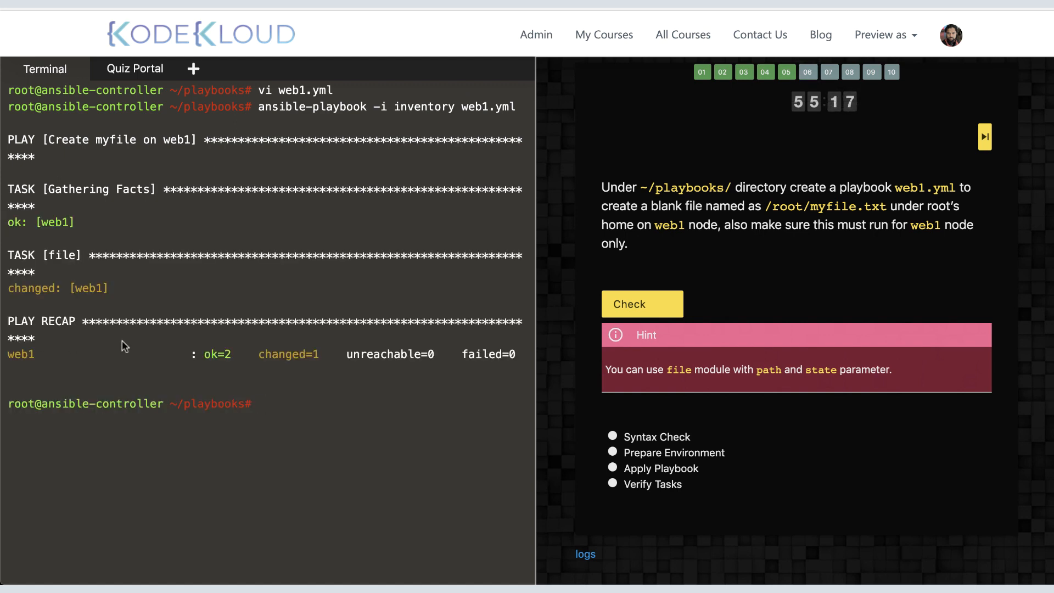
pyautogui.write('ssh web1')
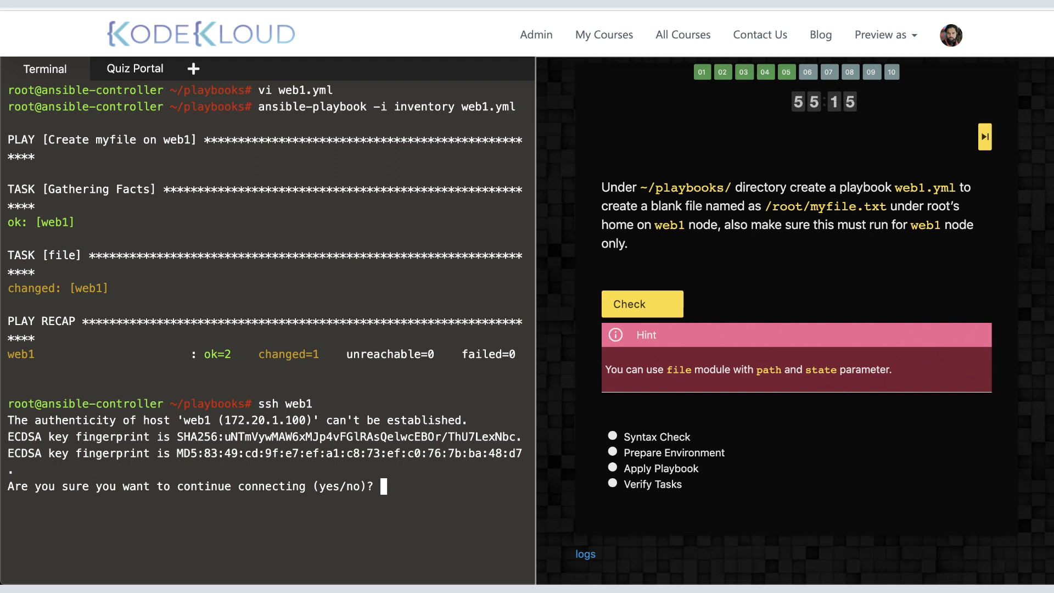
# - Accept the SSH host, confirm myfile.txt in /root via pwd, exit web1, and submit the question
pyautogui.write('yes')
pyautogui.write('ls')
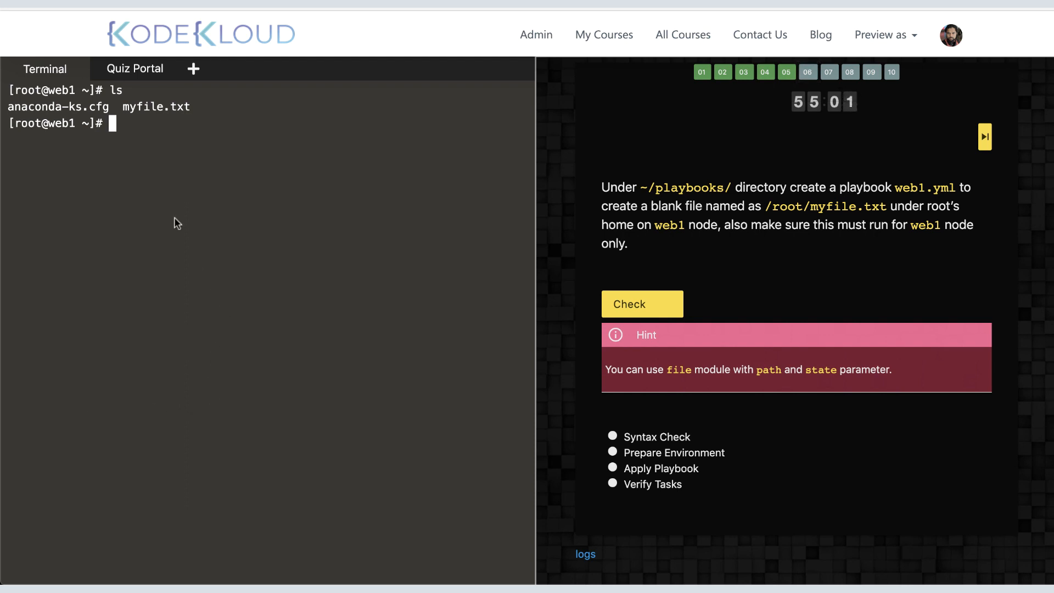
pyautogui.moveTo(195, 208)
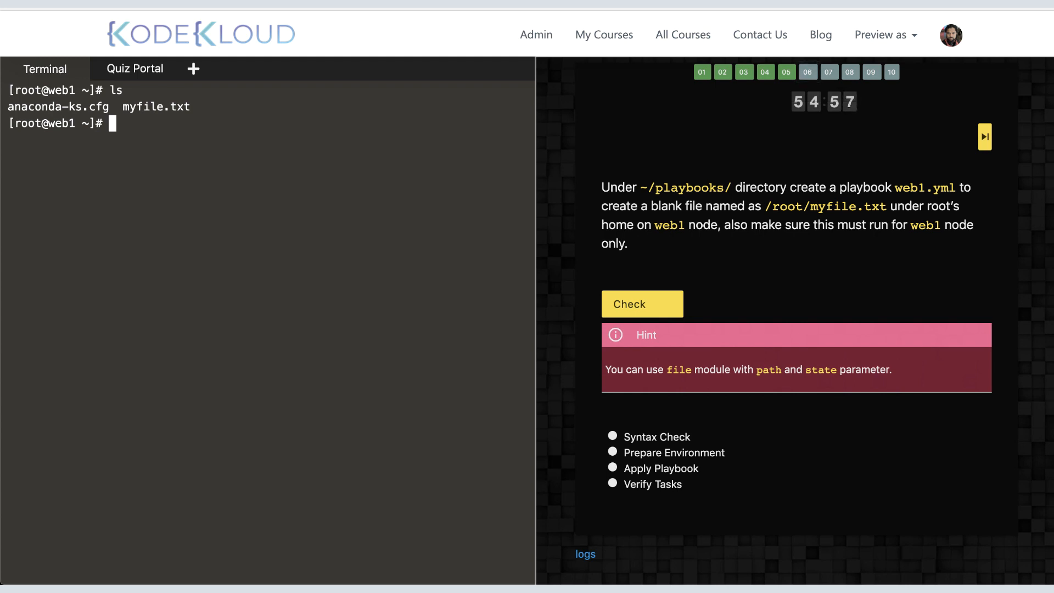
pyautogui.write('pwd')
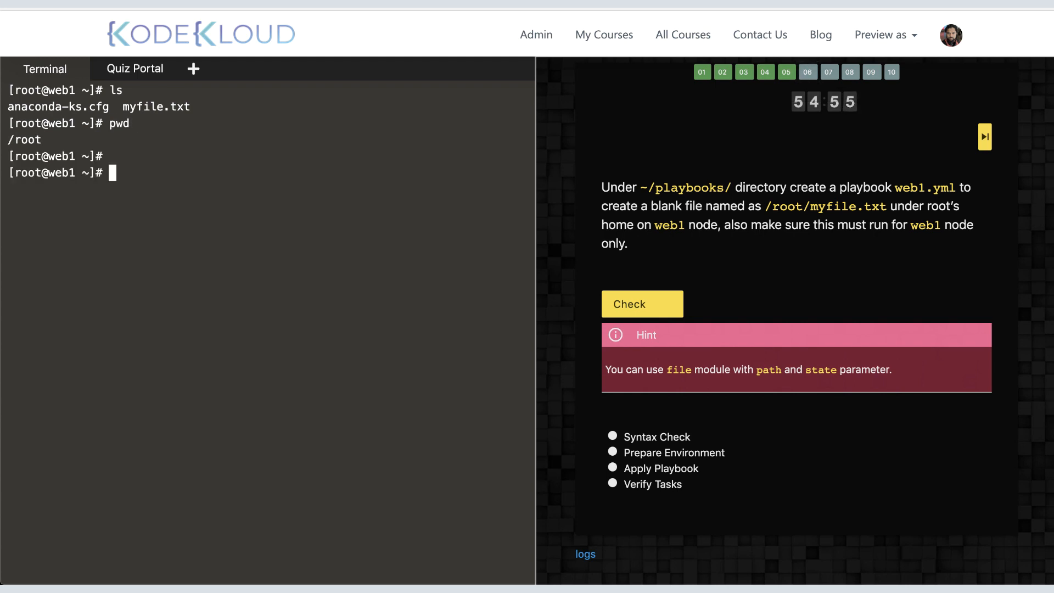
pyautogui.write('exit')
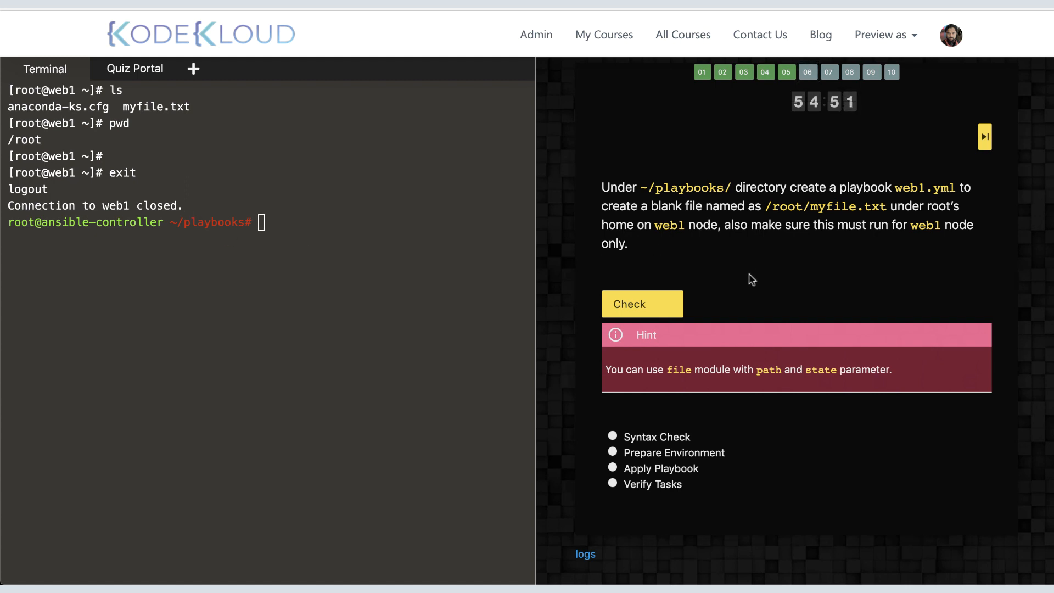
pyautogui.click(640, 303)
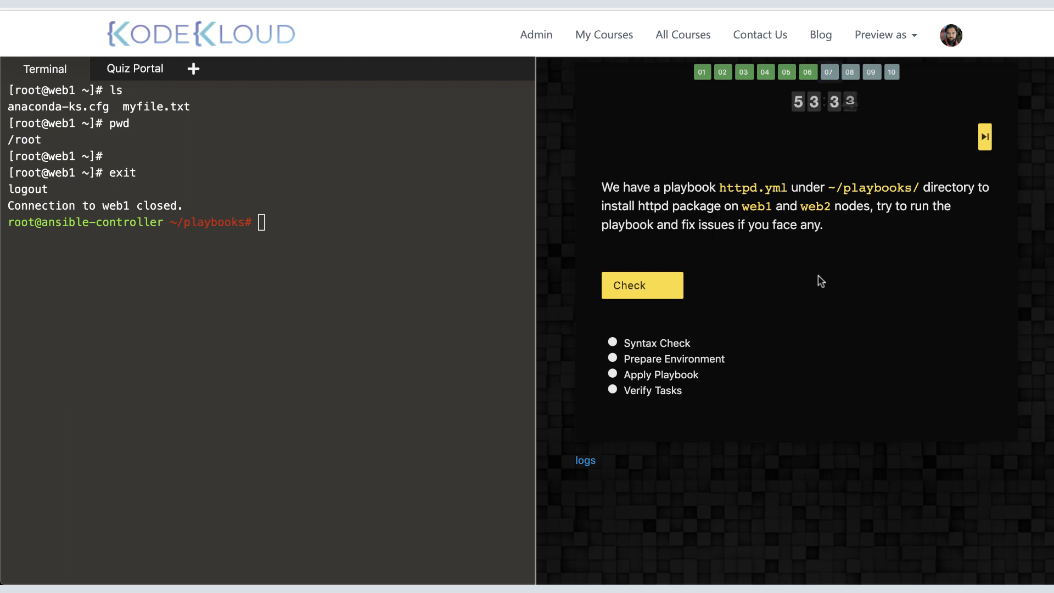
# - Run ansible-playbook -i inventory httpd.yml, which fails on the invalid 'host' attribute
pyautogui.write('c')
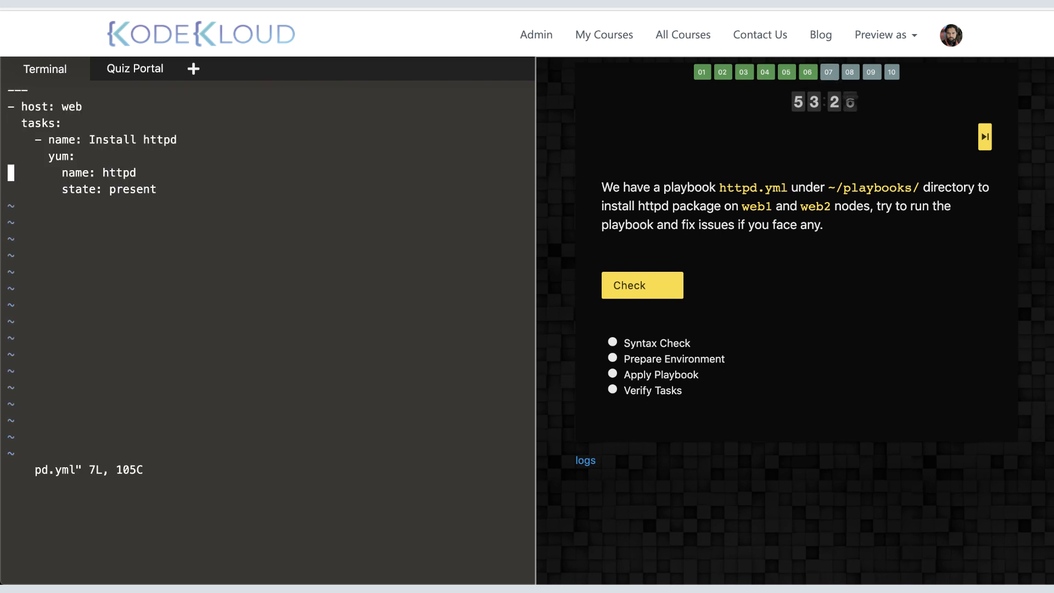
pyautogui.write('ansible-playbook -i inventory httpd.yml')
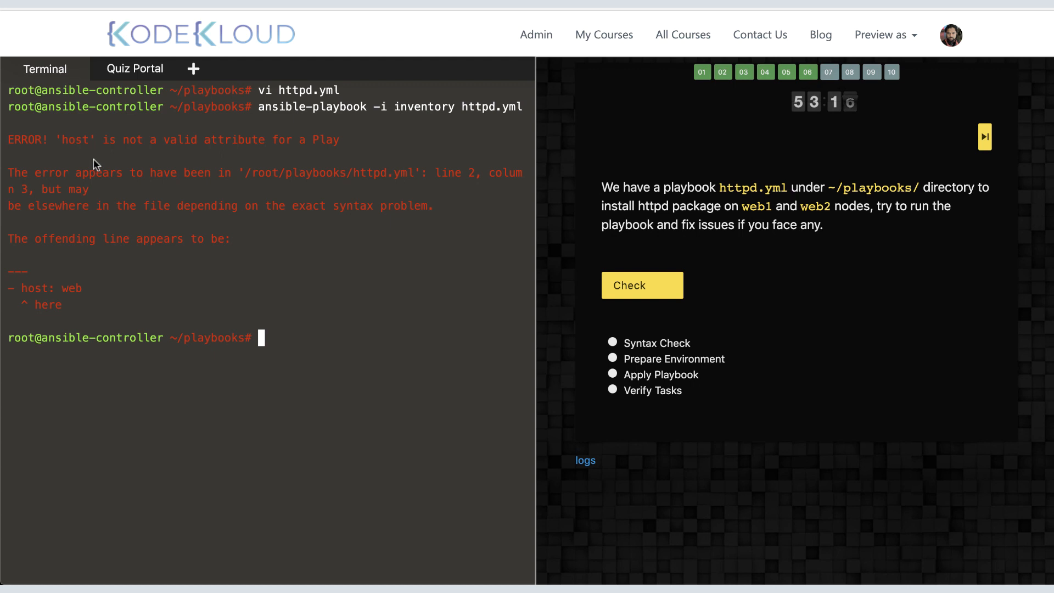
pyautogui.click(642, 285)
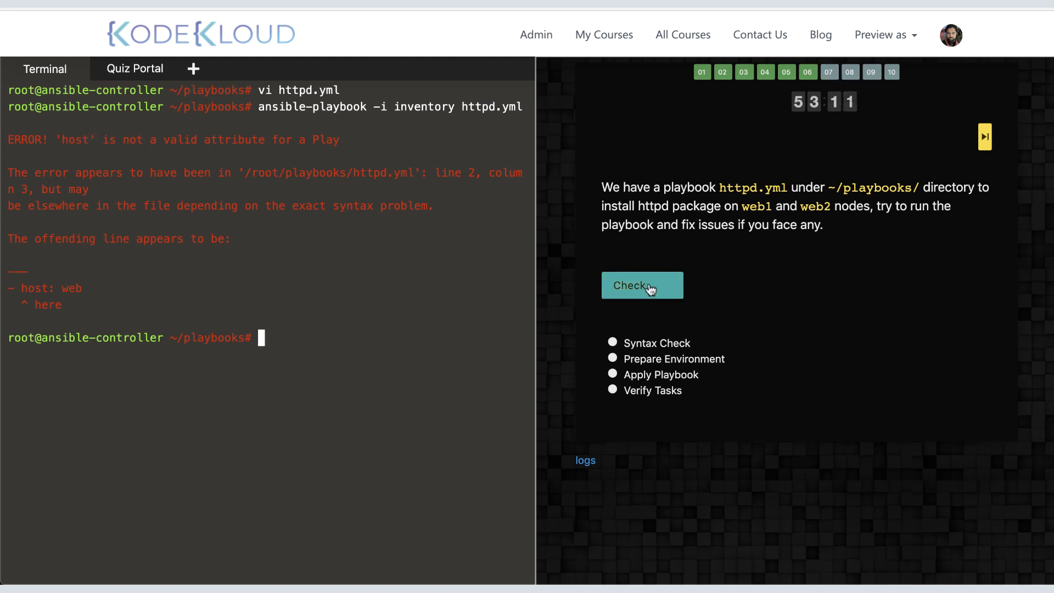
# - Check the httpd question, highlight 'host' in the error log, and reopen httpd.yml in vi
pyautogui.click(641, 285)
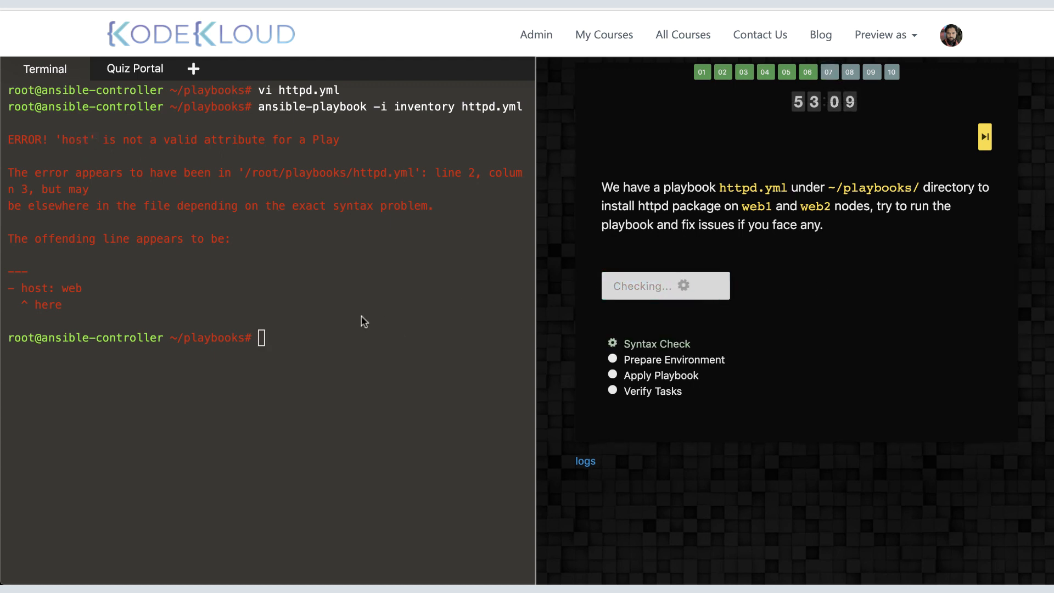
pyautogui.click(664, 285)
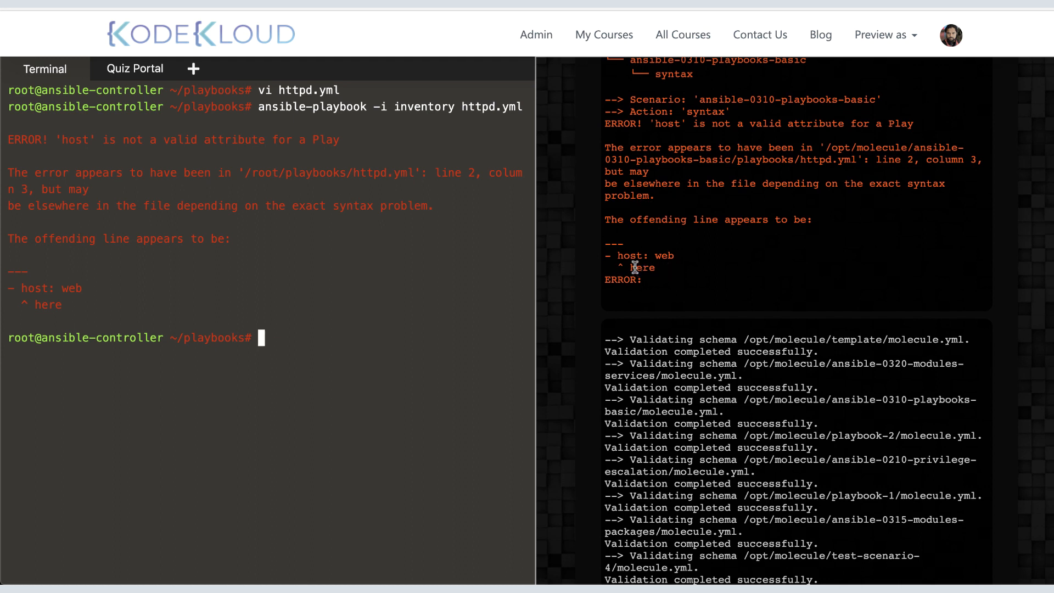
pyautogui.doubleClick(630, 256)
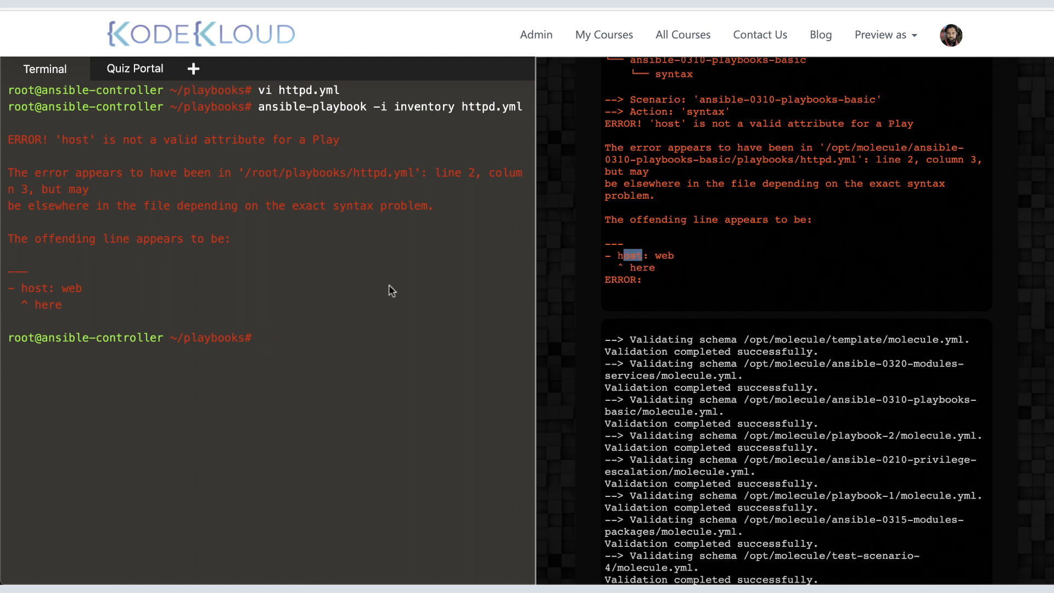
pyautogui.write('vi')
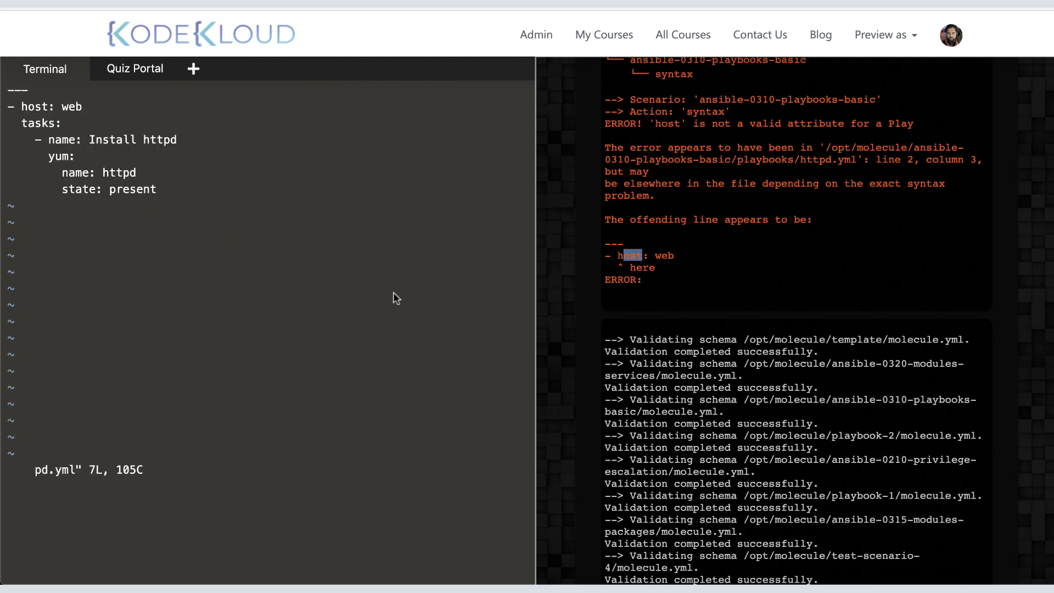
# - Change host to hosts in httpd.yml so the check passes and the web2.yml task appears
pyautogui.write('s')
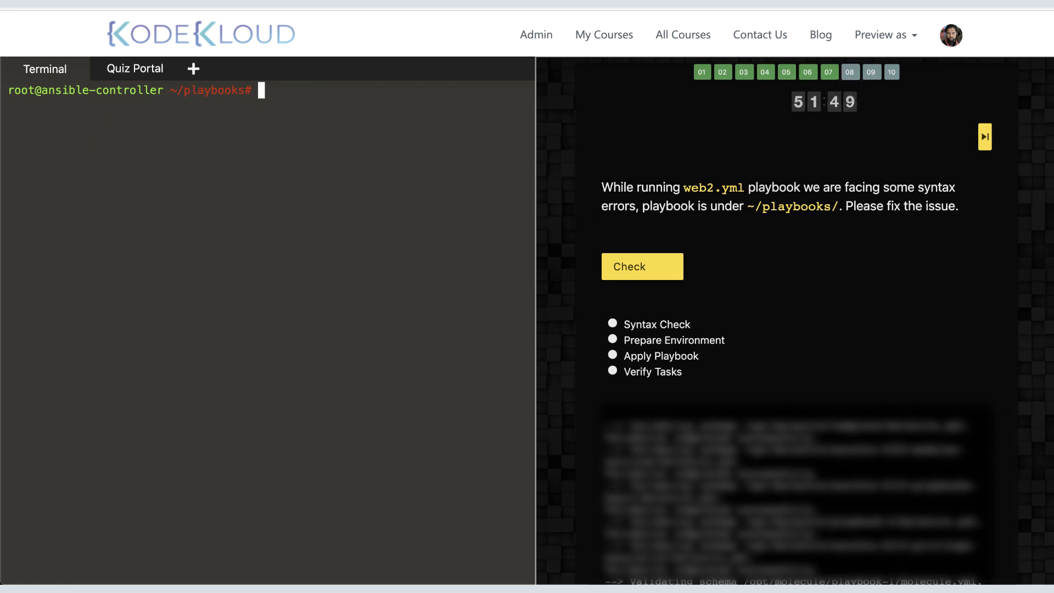
# - Run ansible-playbook -i inventory on the web playbook to expose its YAML syntax error
pyautogui.write('ansible-playbook -i inventory')
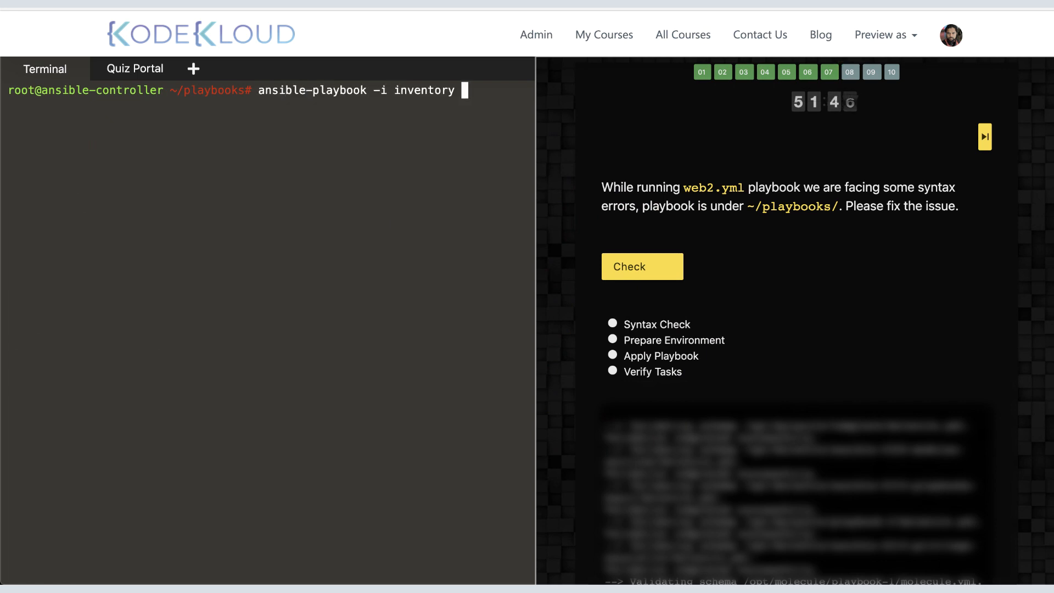
pyautogui.write('web1.')
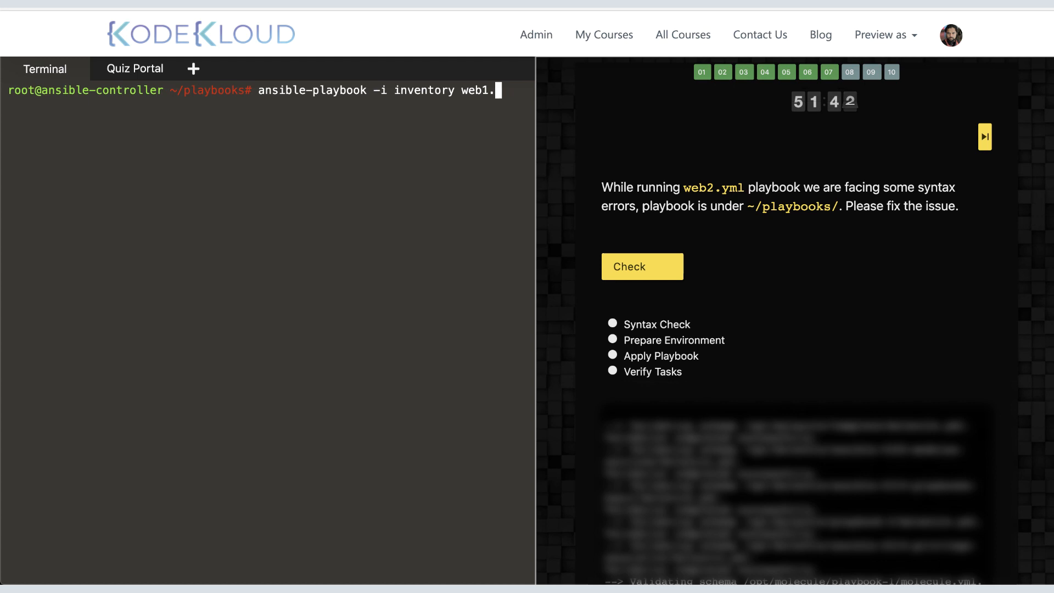
pyautogui.press('Return')
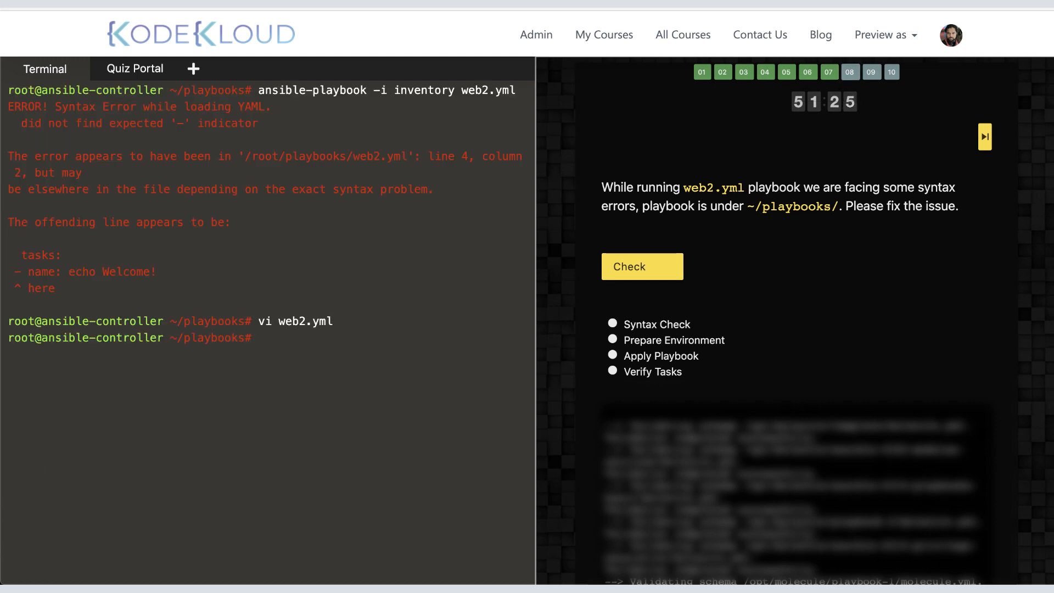
pyautogui.click(640, 265)
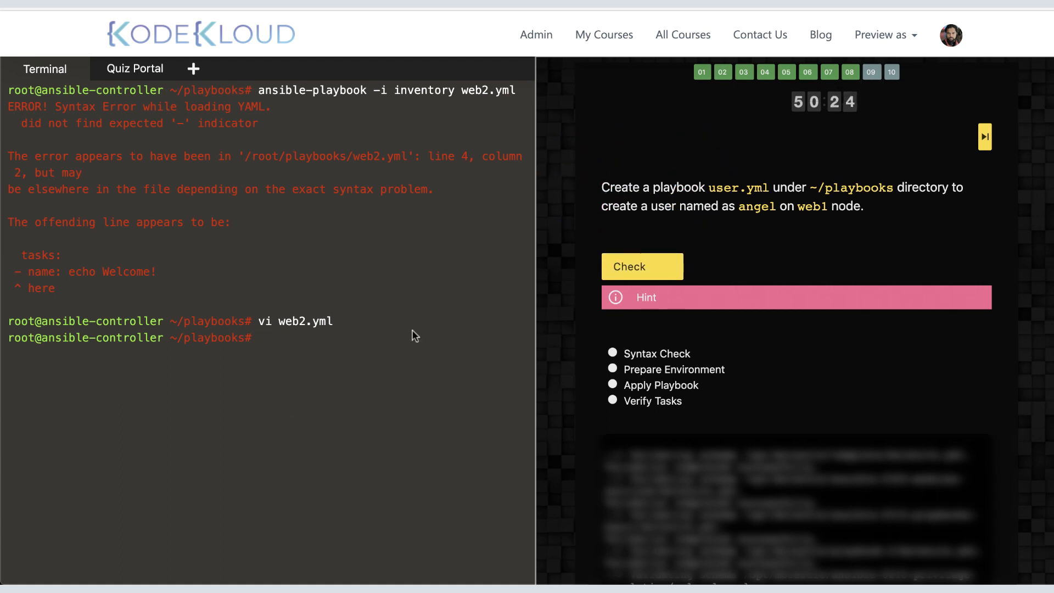
pyautogui.moveTo(985, 136)
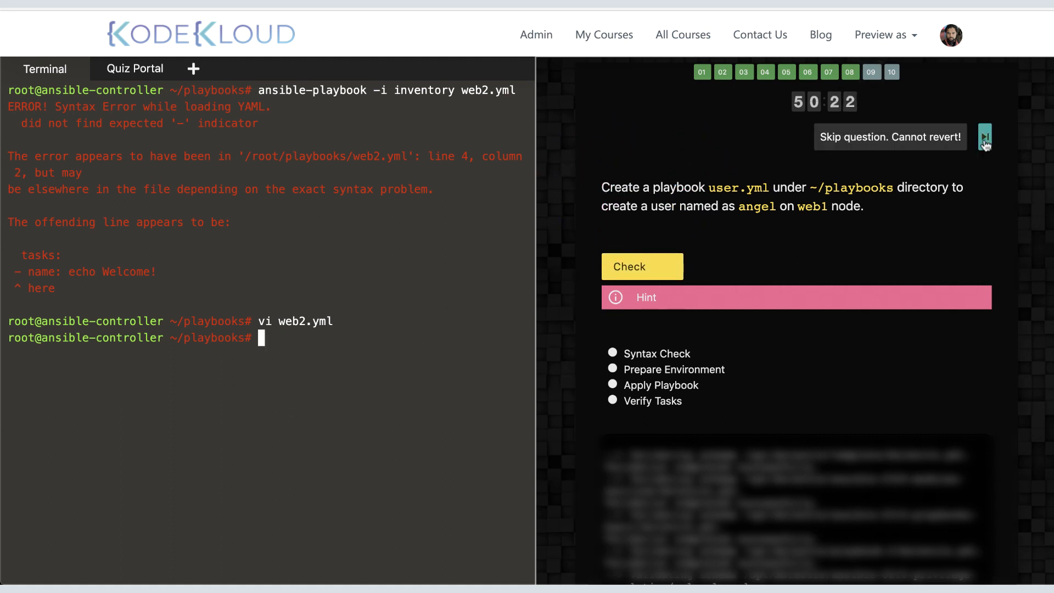
# - Skip the user.yml question and the final question to reach the quiz's congratulations page
pyautogui.click(984, 137)
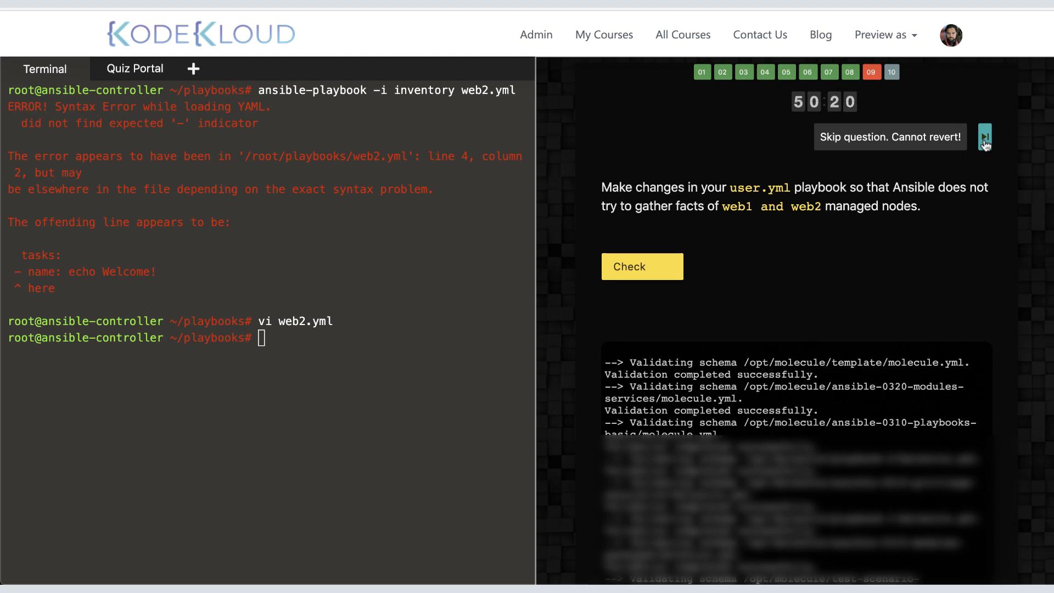
pyautogui.click(985, 136)
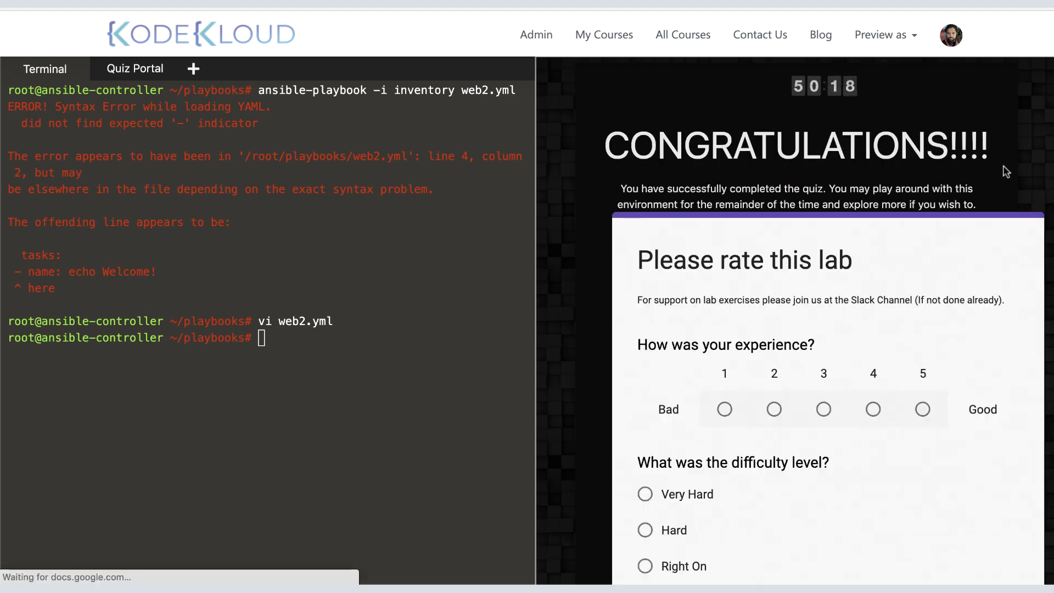